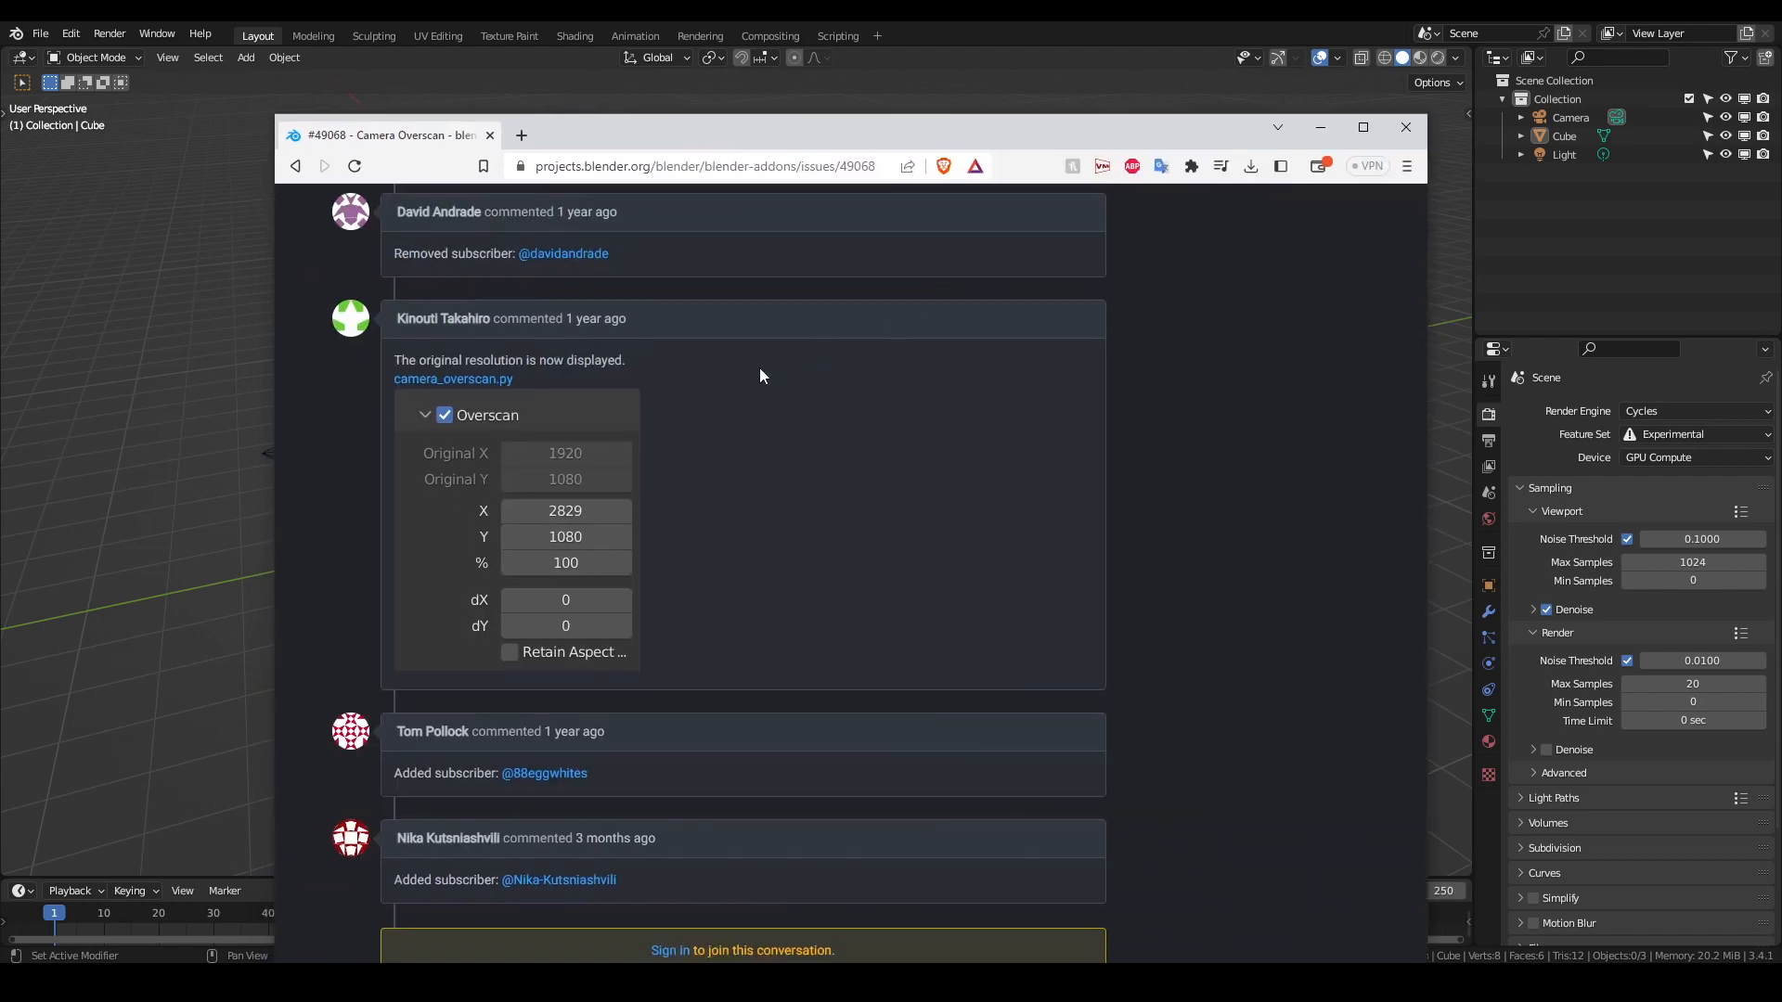
pyautogui.moveTo(1316, 729)
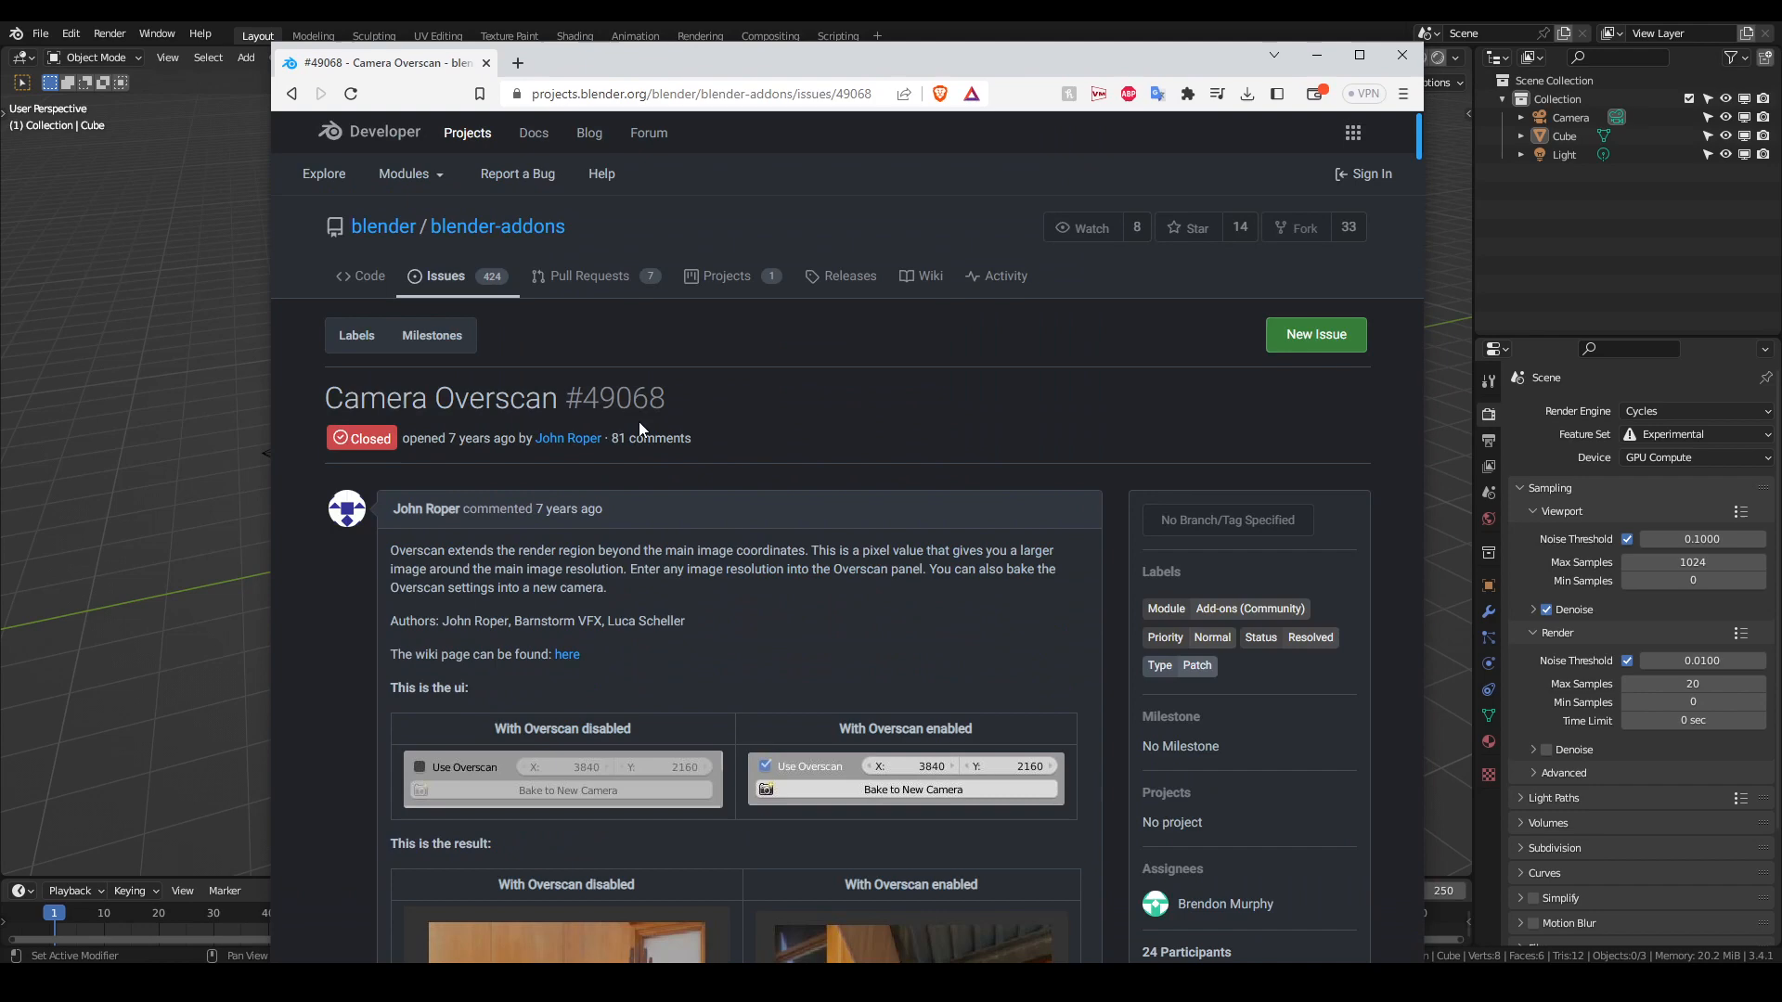
# Scroll down the Camera Overscan #49068 issue to the latest comment with the updated camera_overscan.py script
pyautogui.scroll(-3)
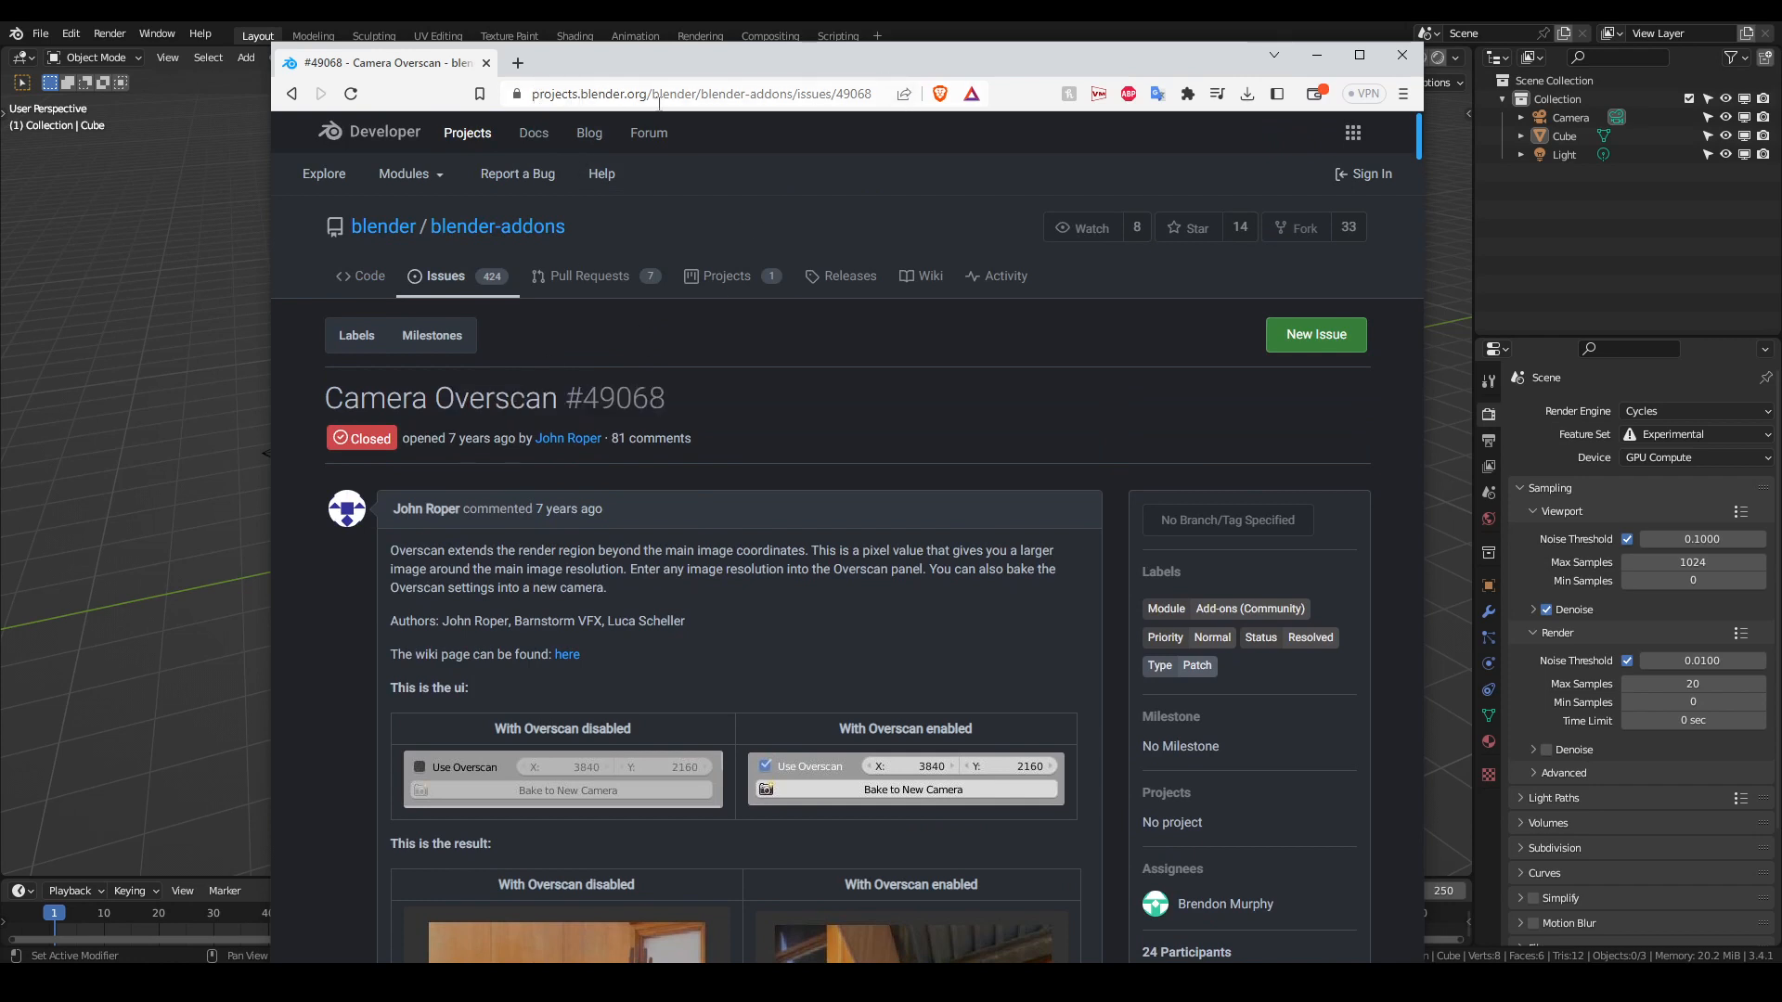
pyautogui.moveTo(1069, 366)
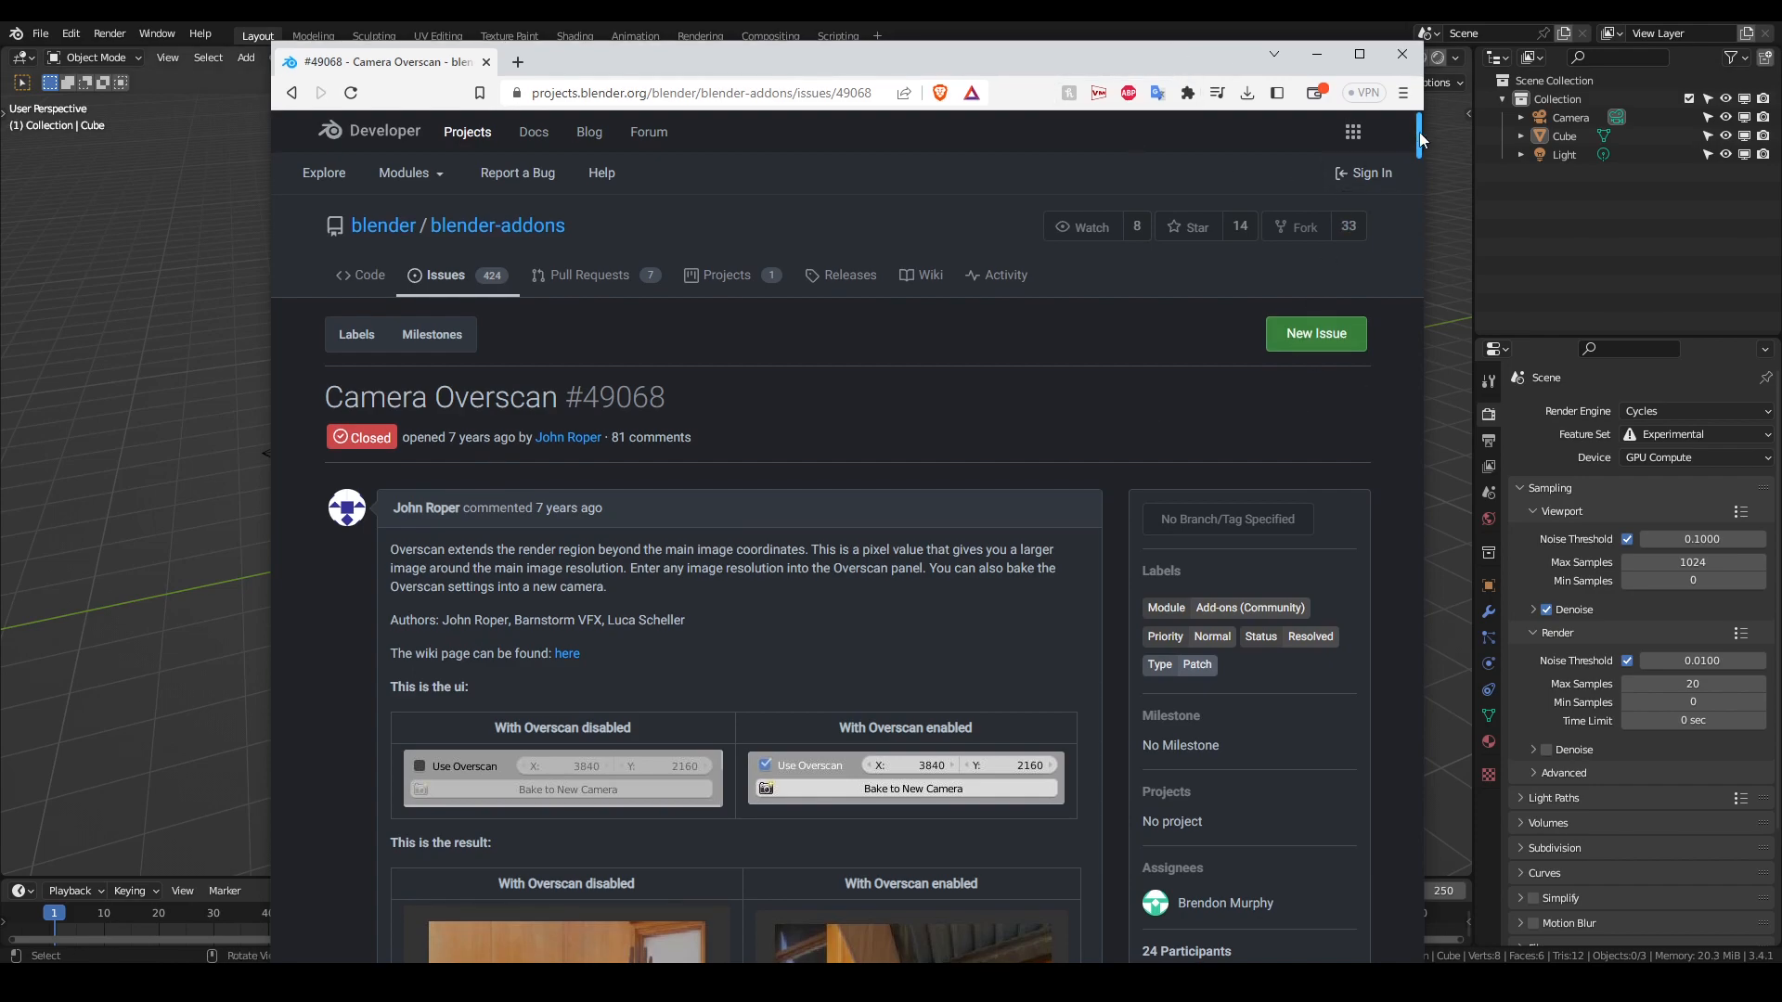
pyautogui.scroll(-3)
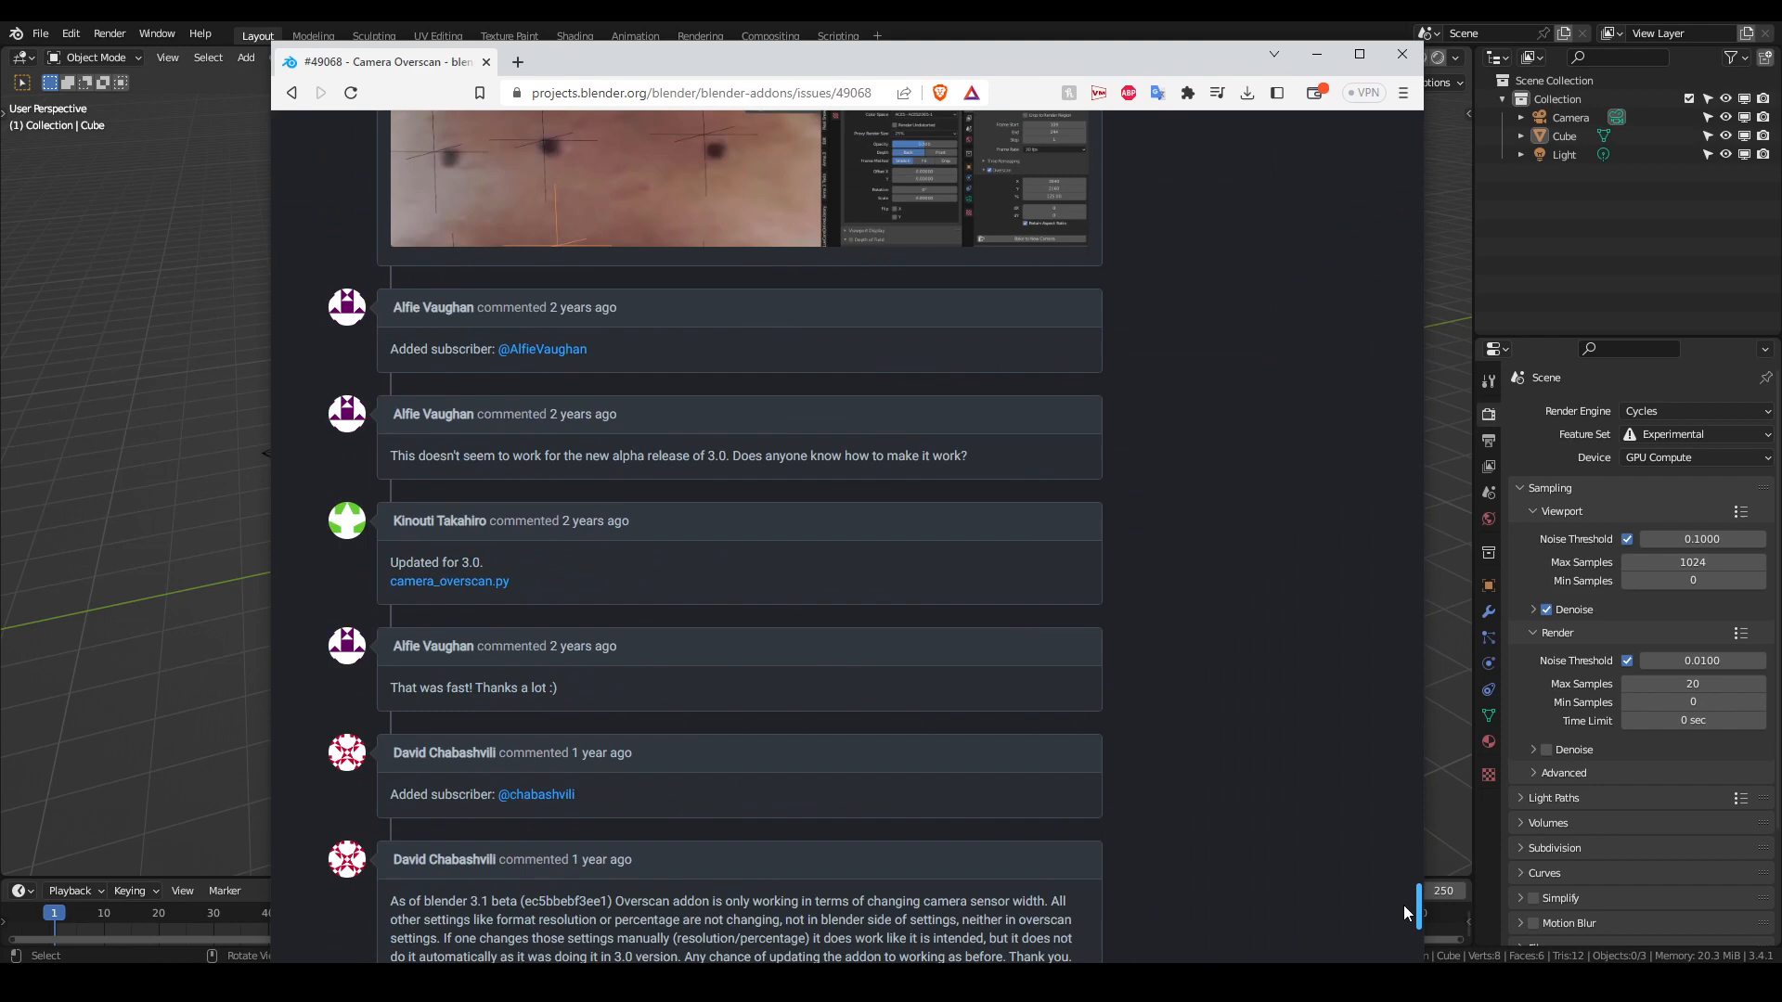
pyautogui.scroll(-3)
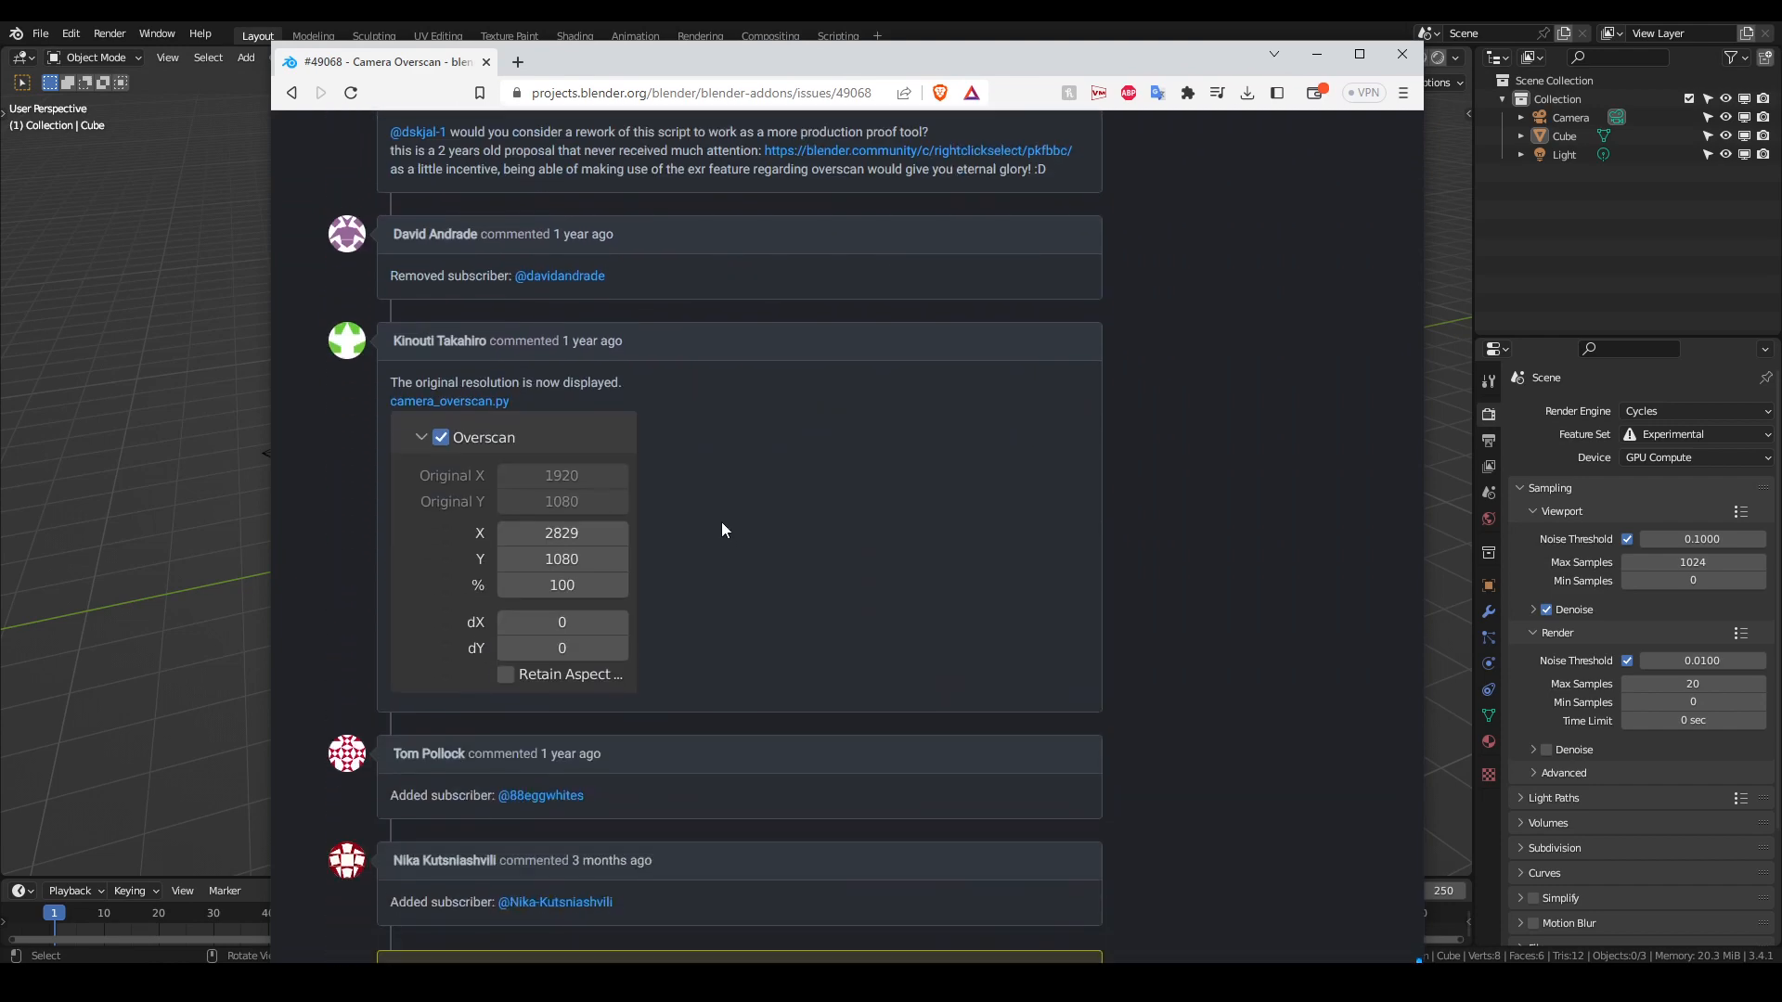
pyautogui.scroll(-3)
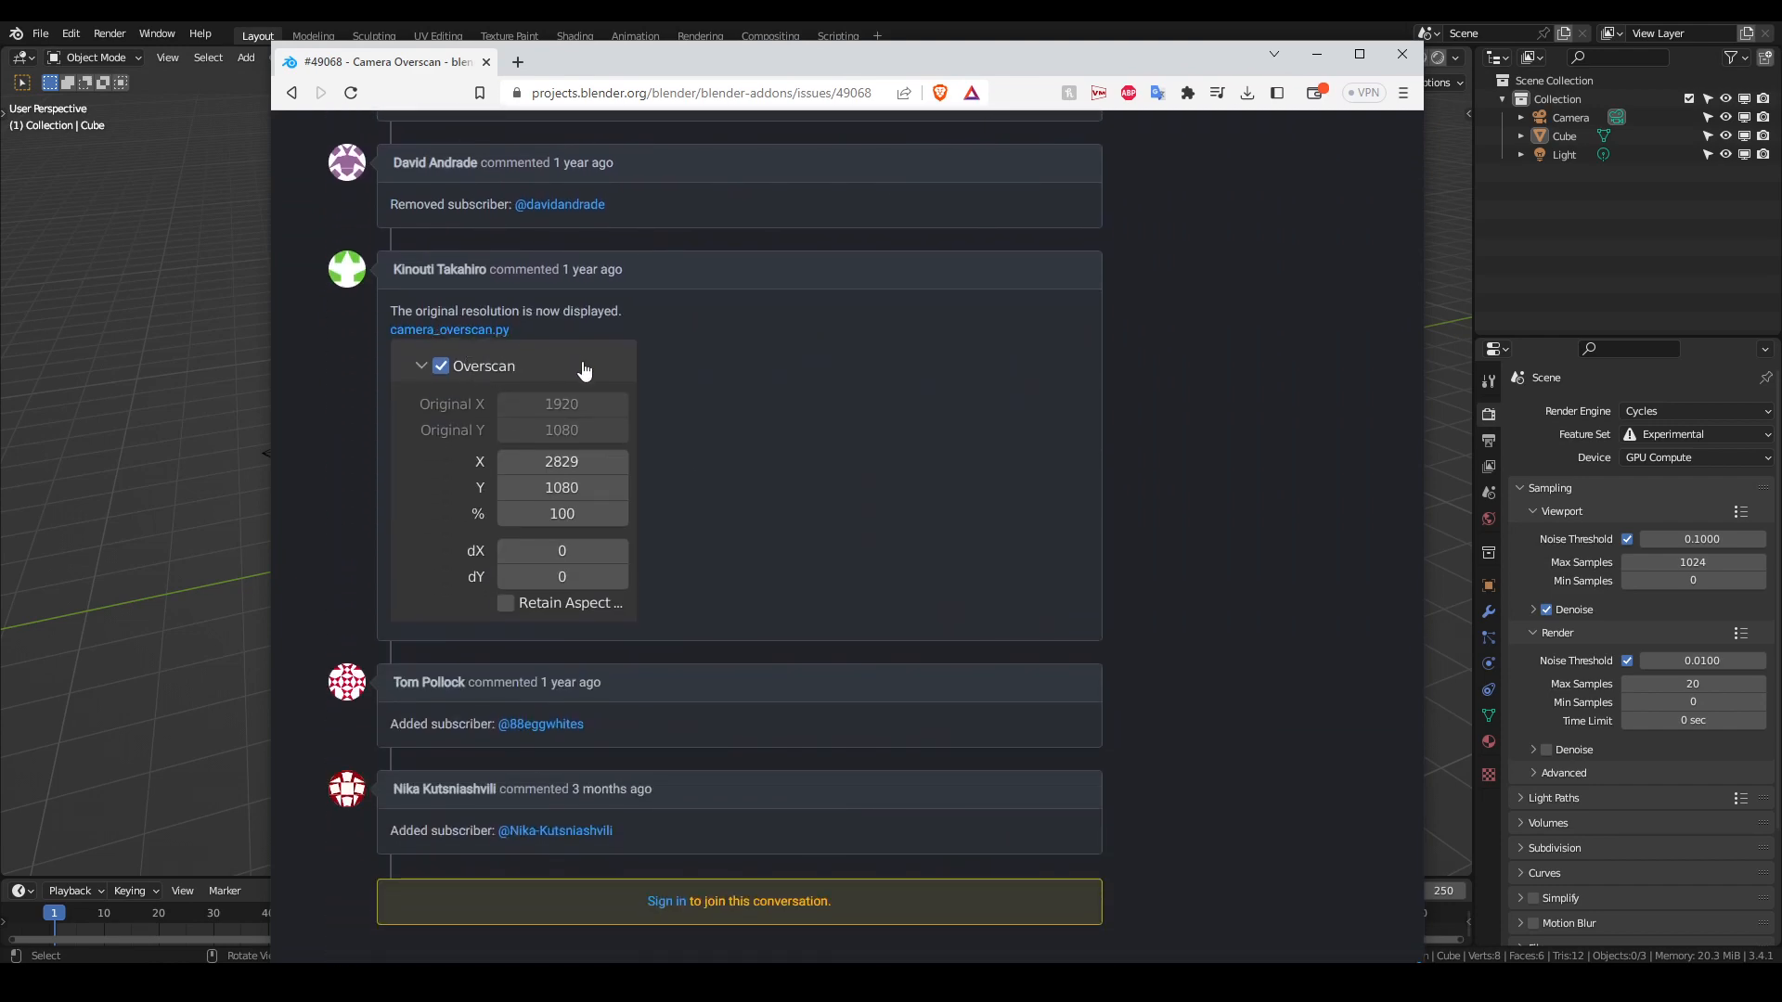
pyautogui.moveTo(578, 501)
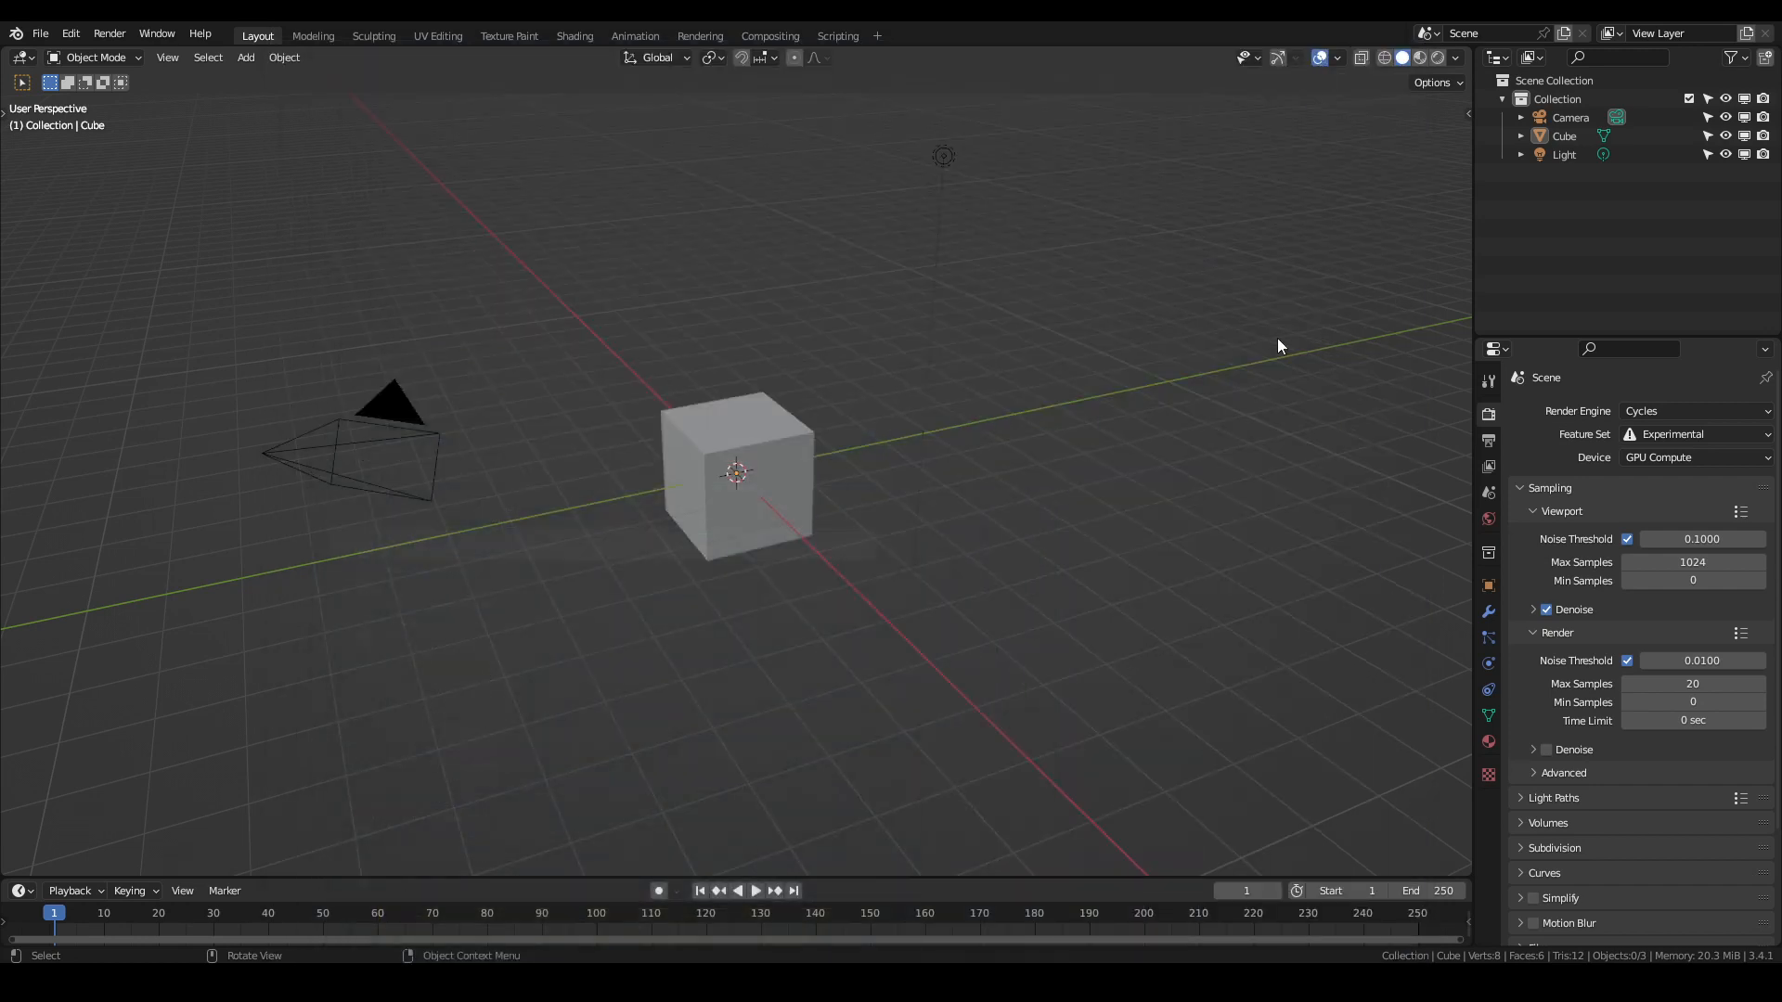
pyautogui.moveTo(175, 166)
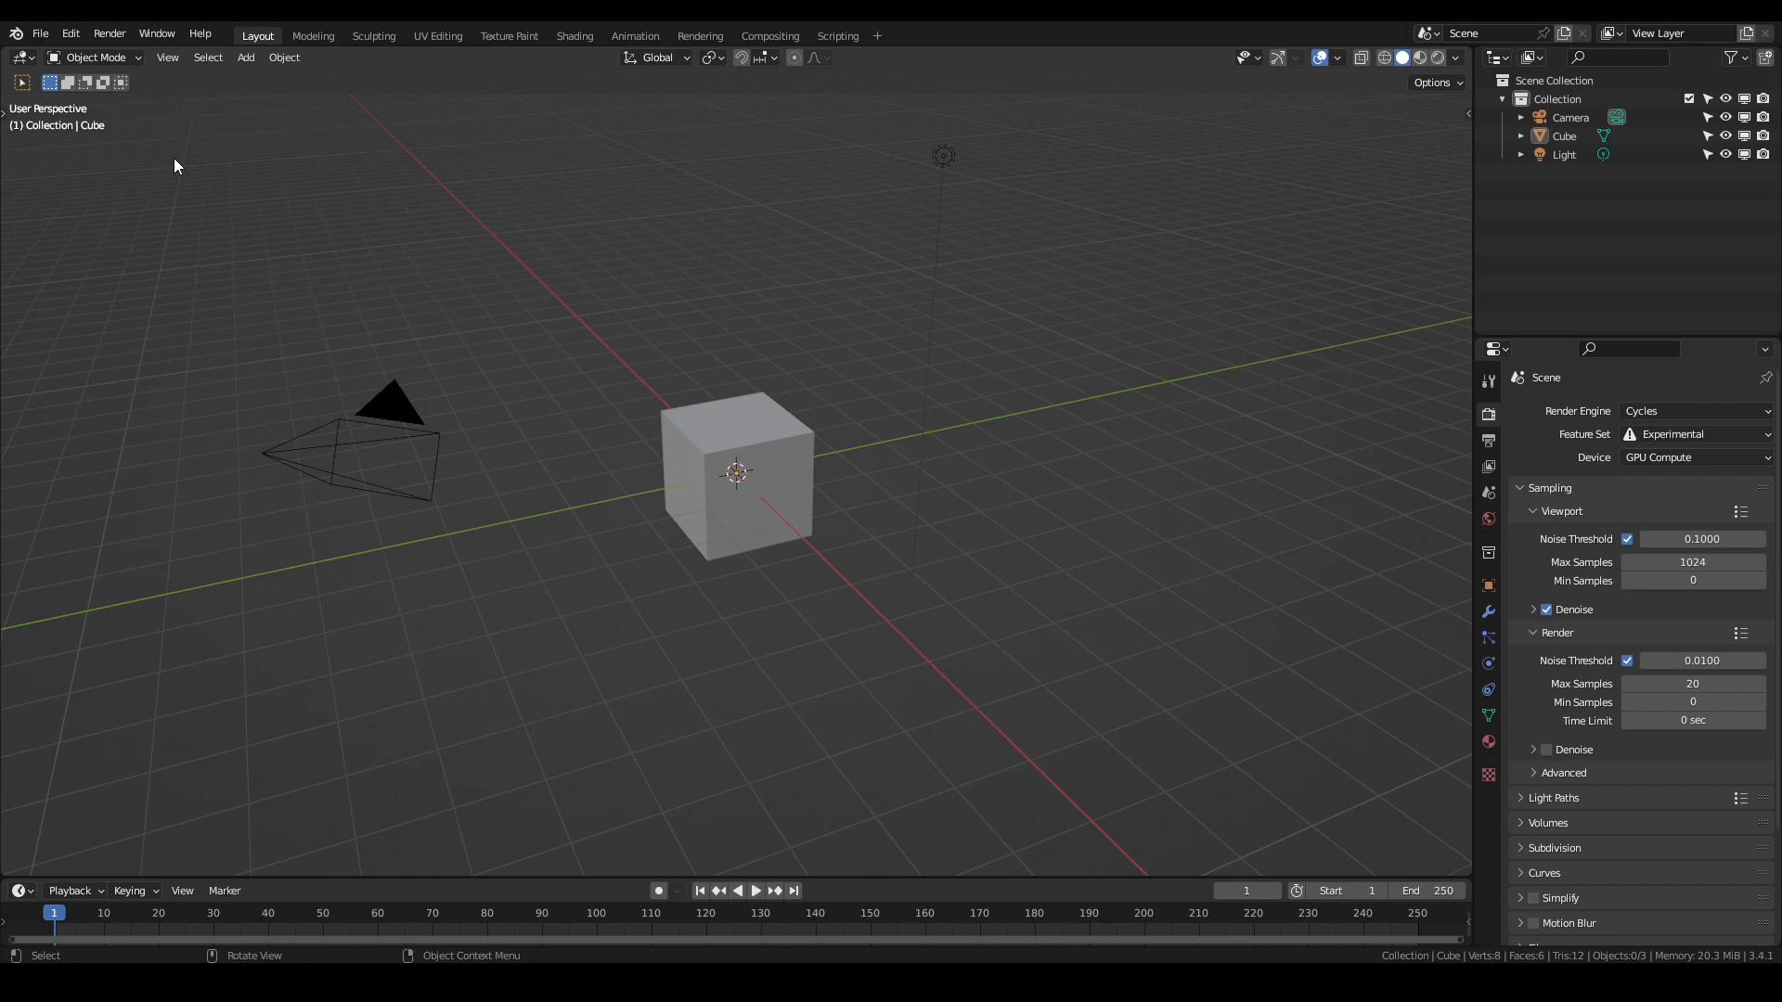
# Enable the Render: Camera Overscan add-on in Preferences and return to the scene
pyautogui.click(69, 34)
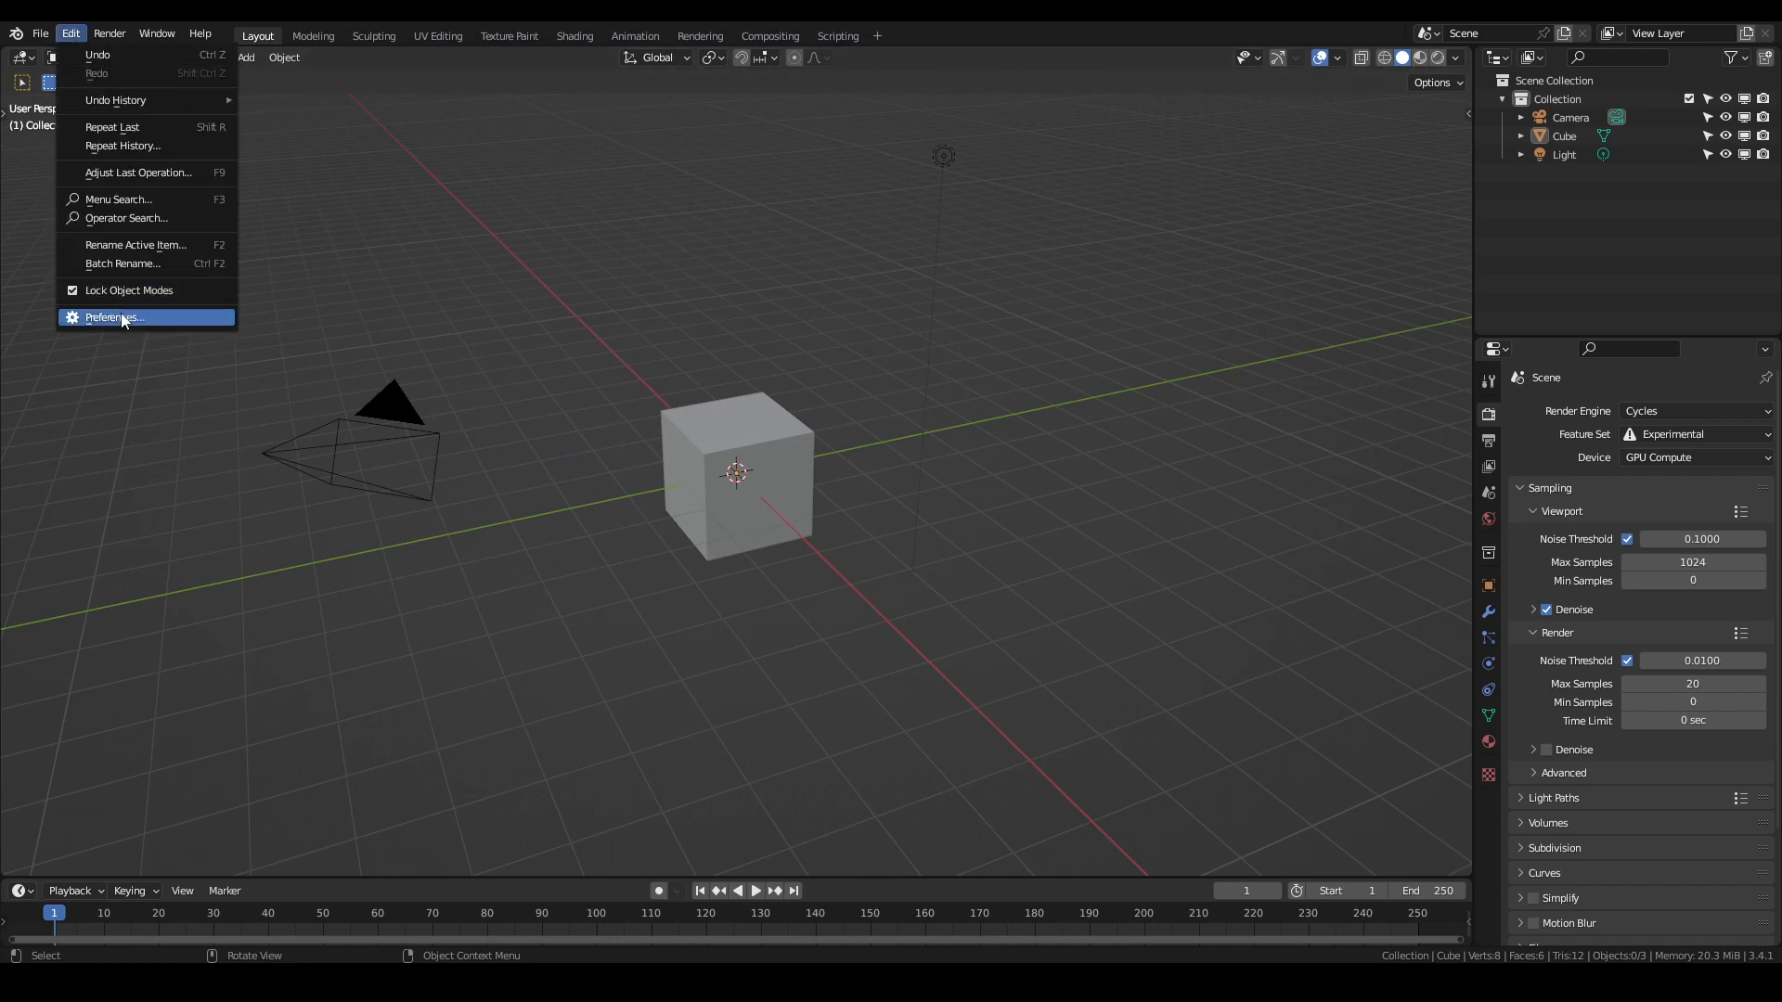
pyautogui.click(114, 318)
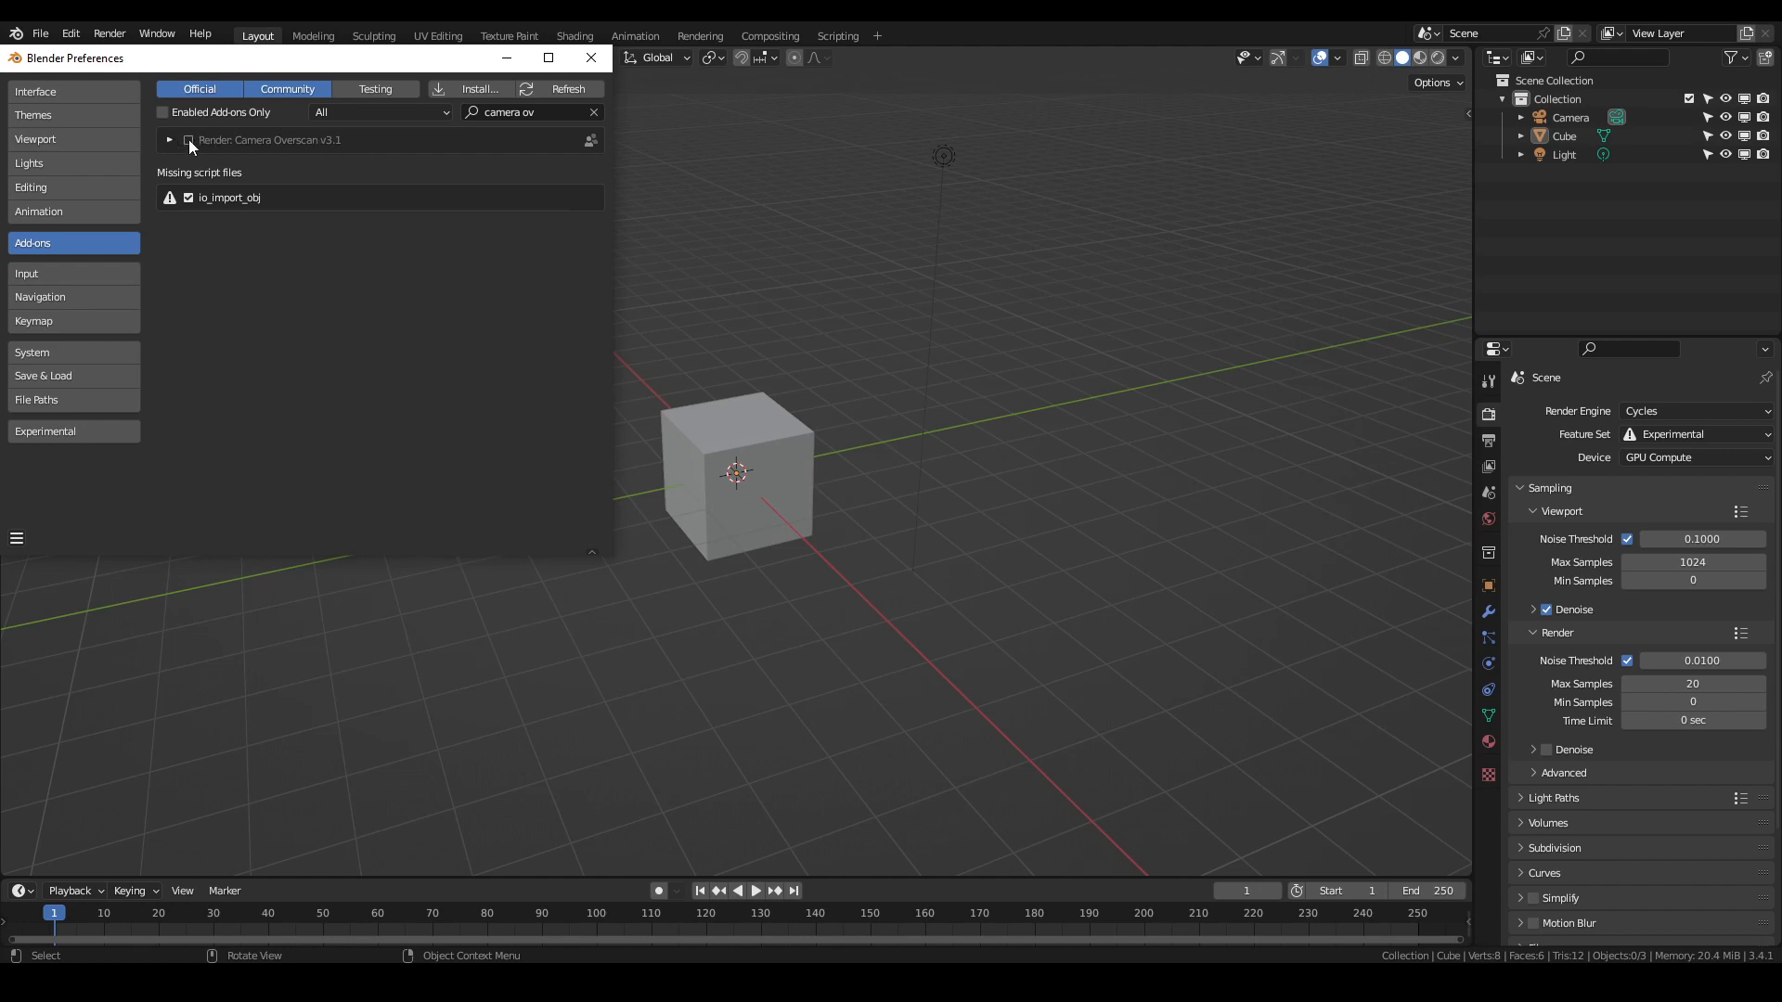
pyautogui.moveTo(189, 140)
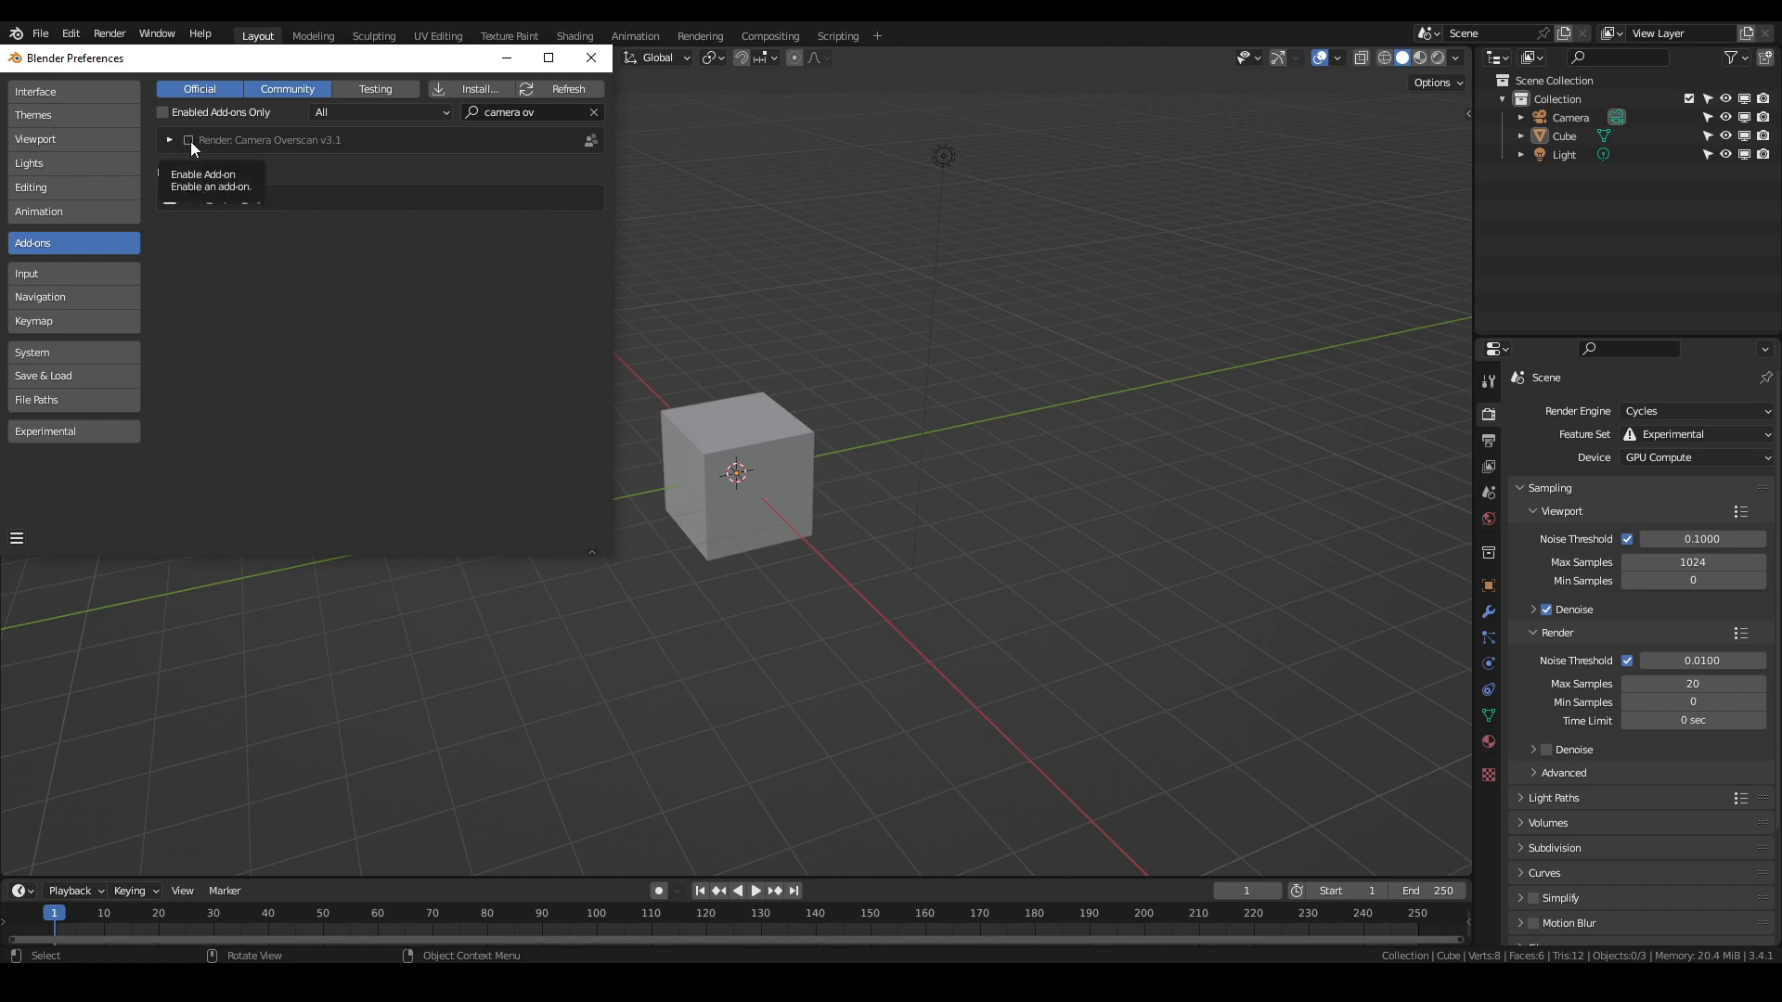
pyautogui.click(169, 139)
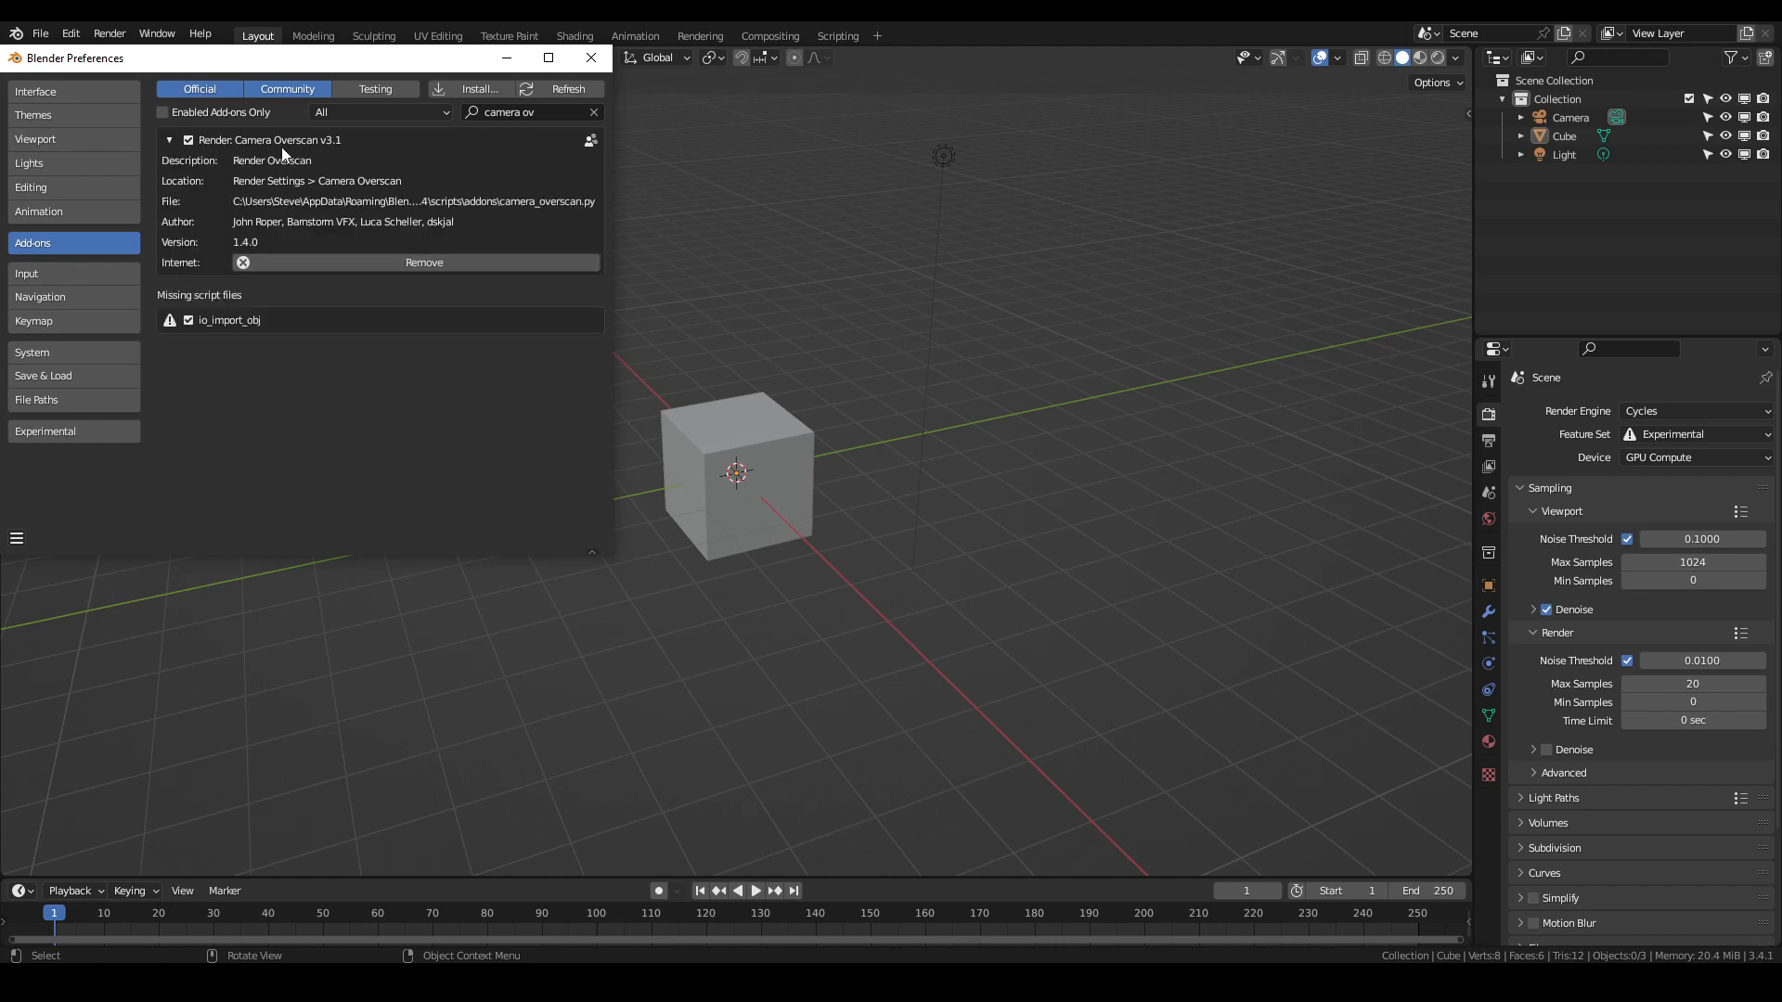
pyautogui.click(591, 58)
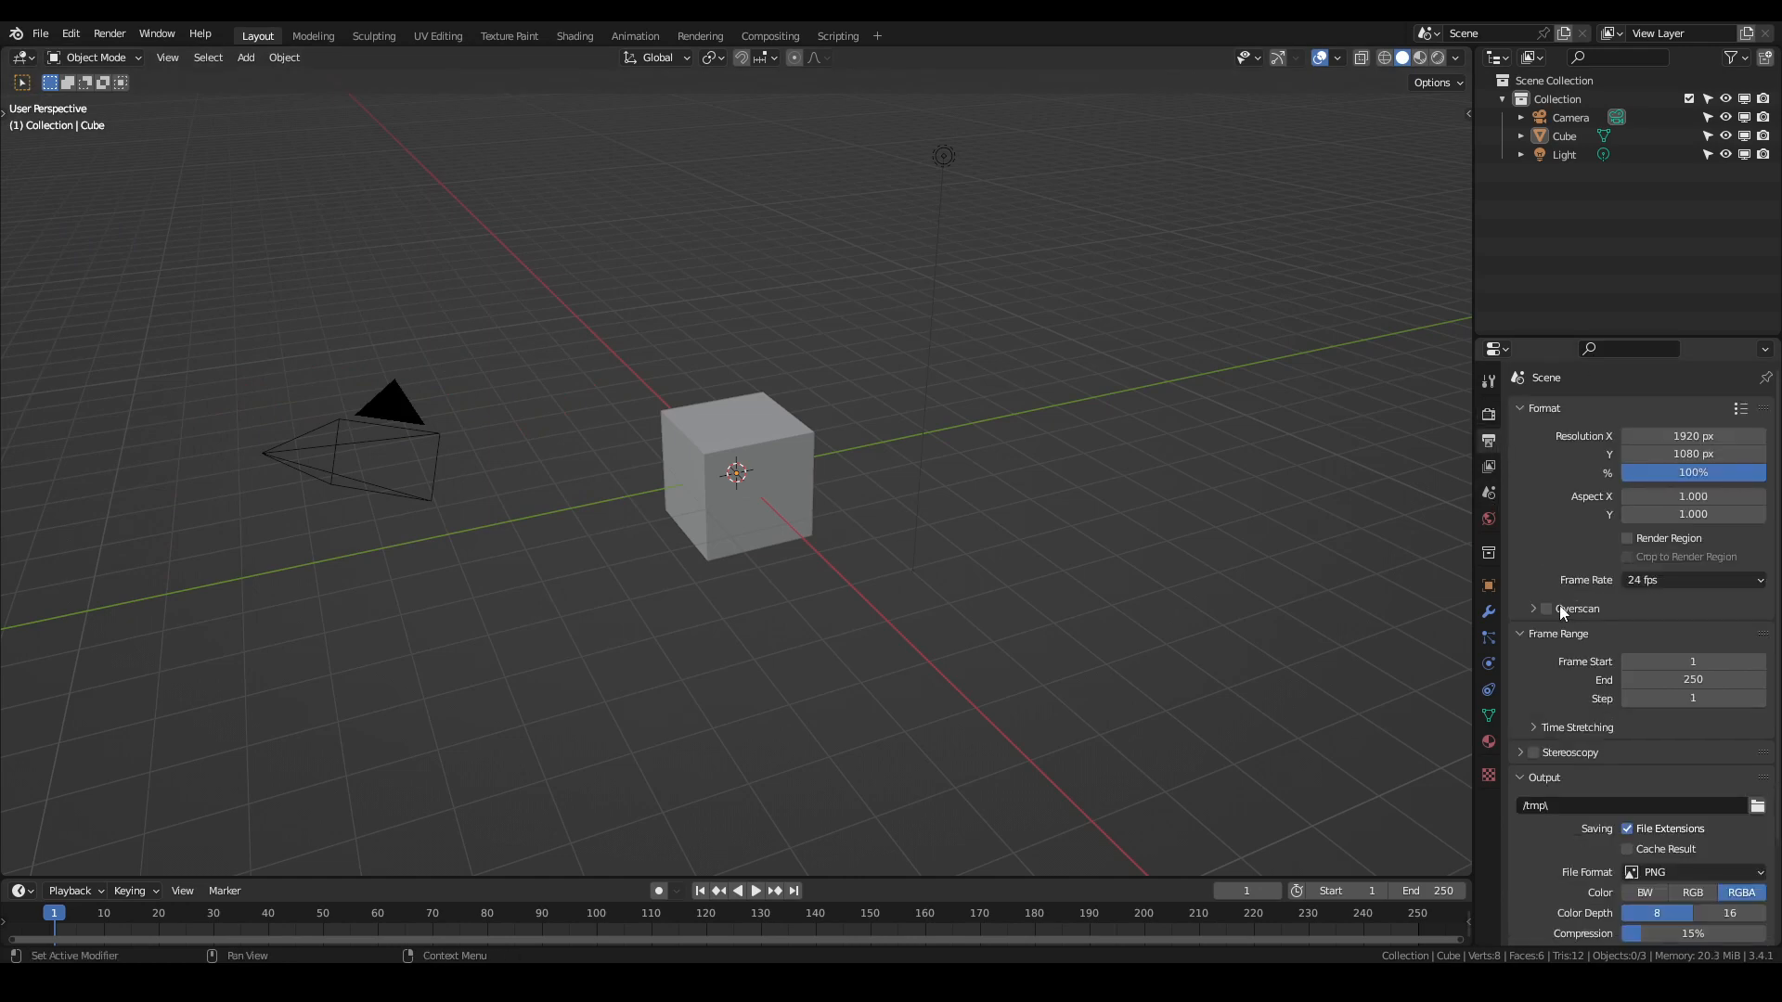
# Switch on Overscan at 1920×1080, 100% and render a test image of the cube through the camera
pyautogui.click(1547, 609)
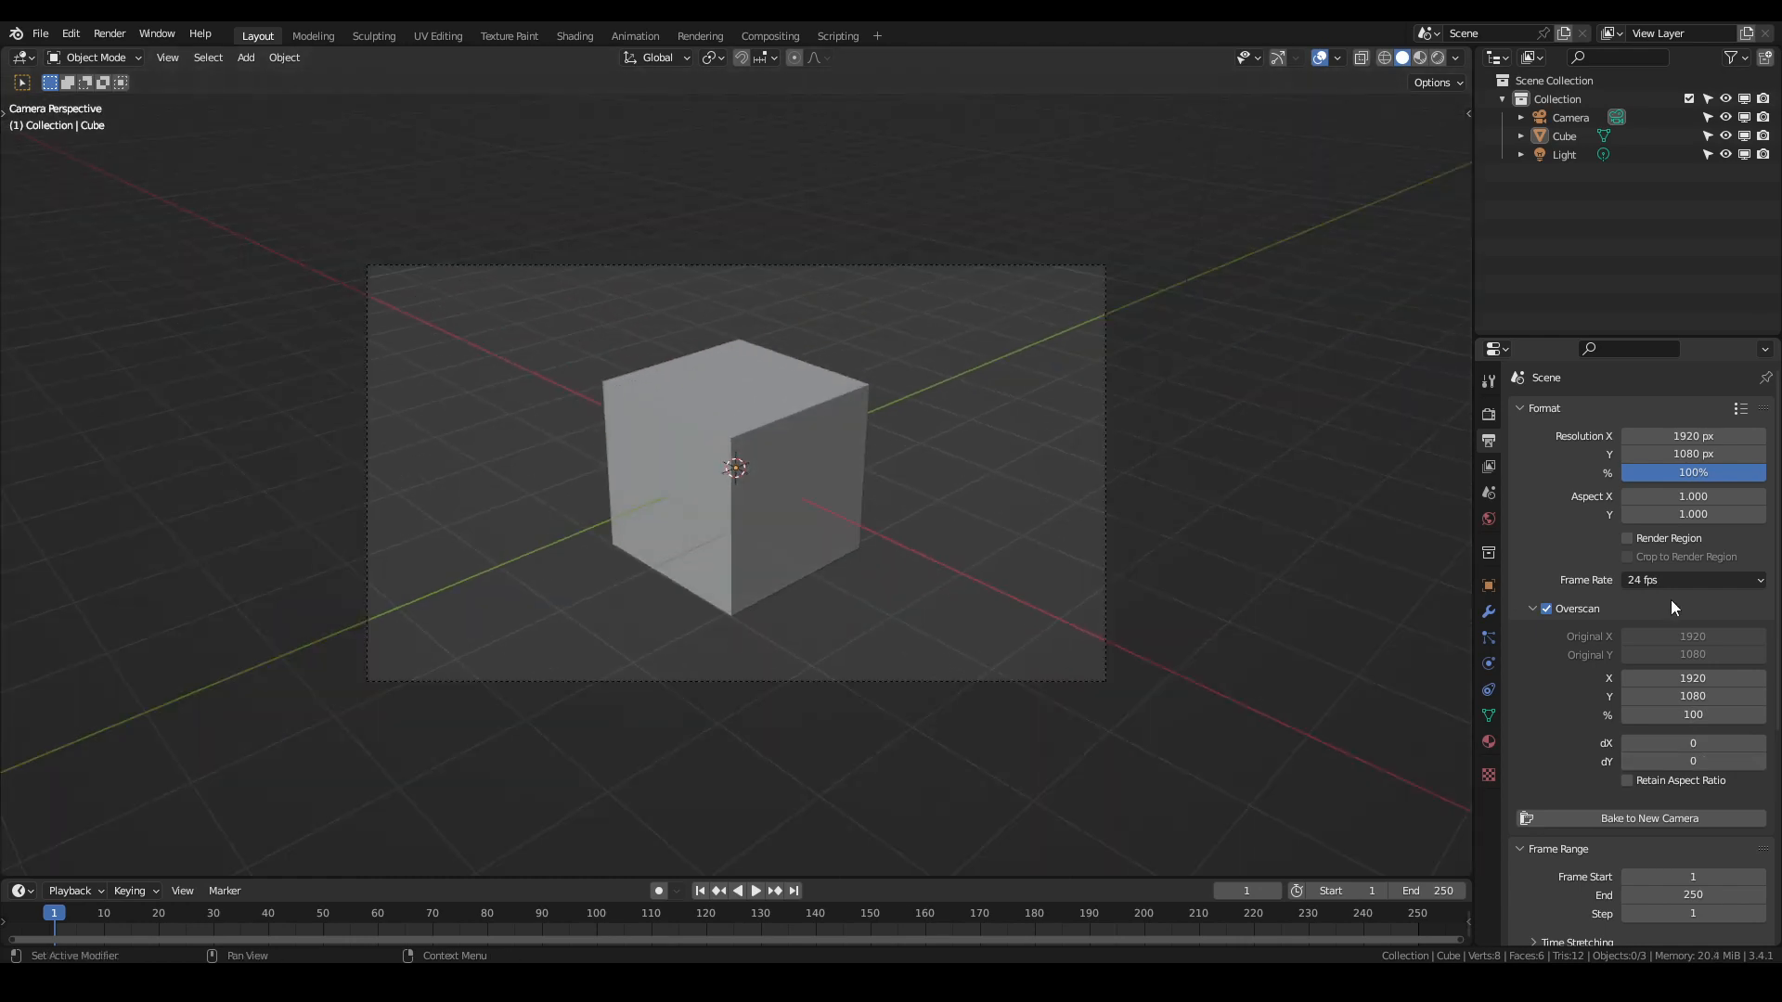
pyautogui.moveTo(1171, 538)
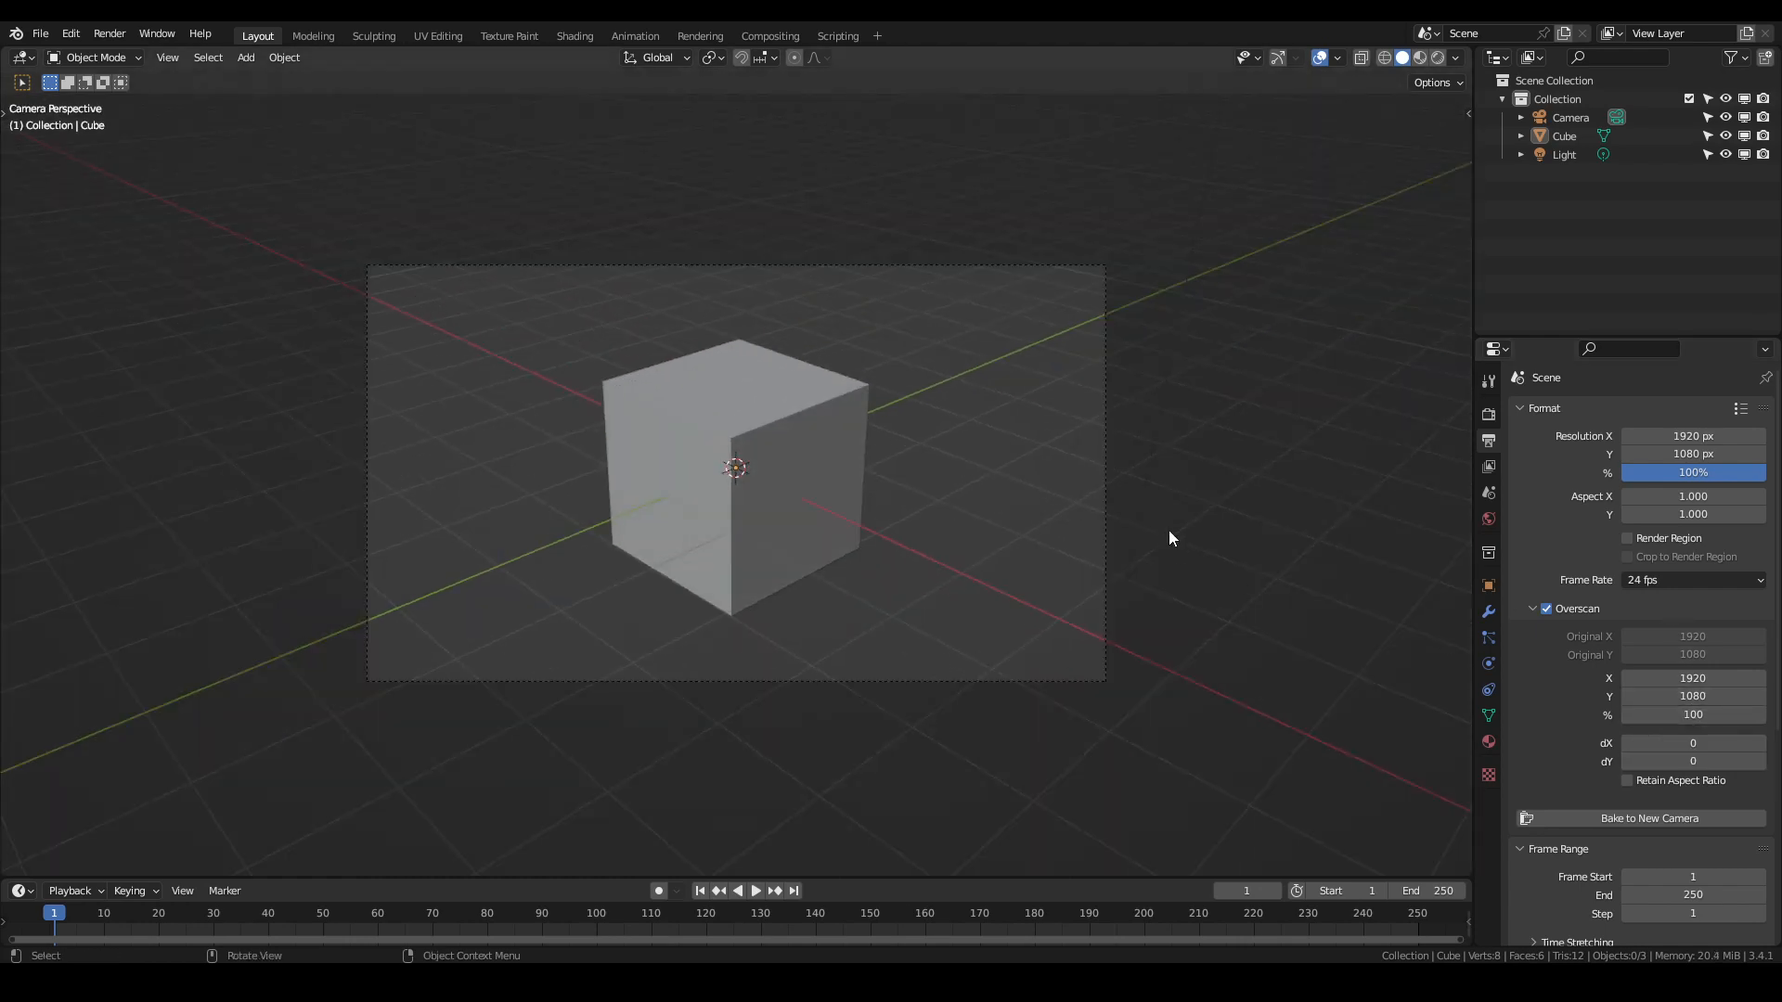
pyautogui.moveTo(1169, 591)
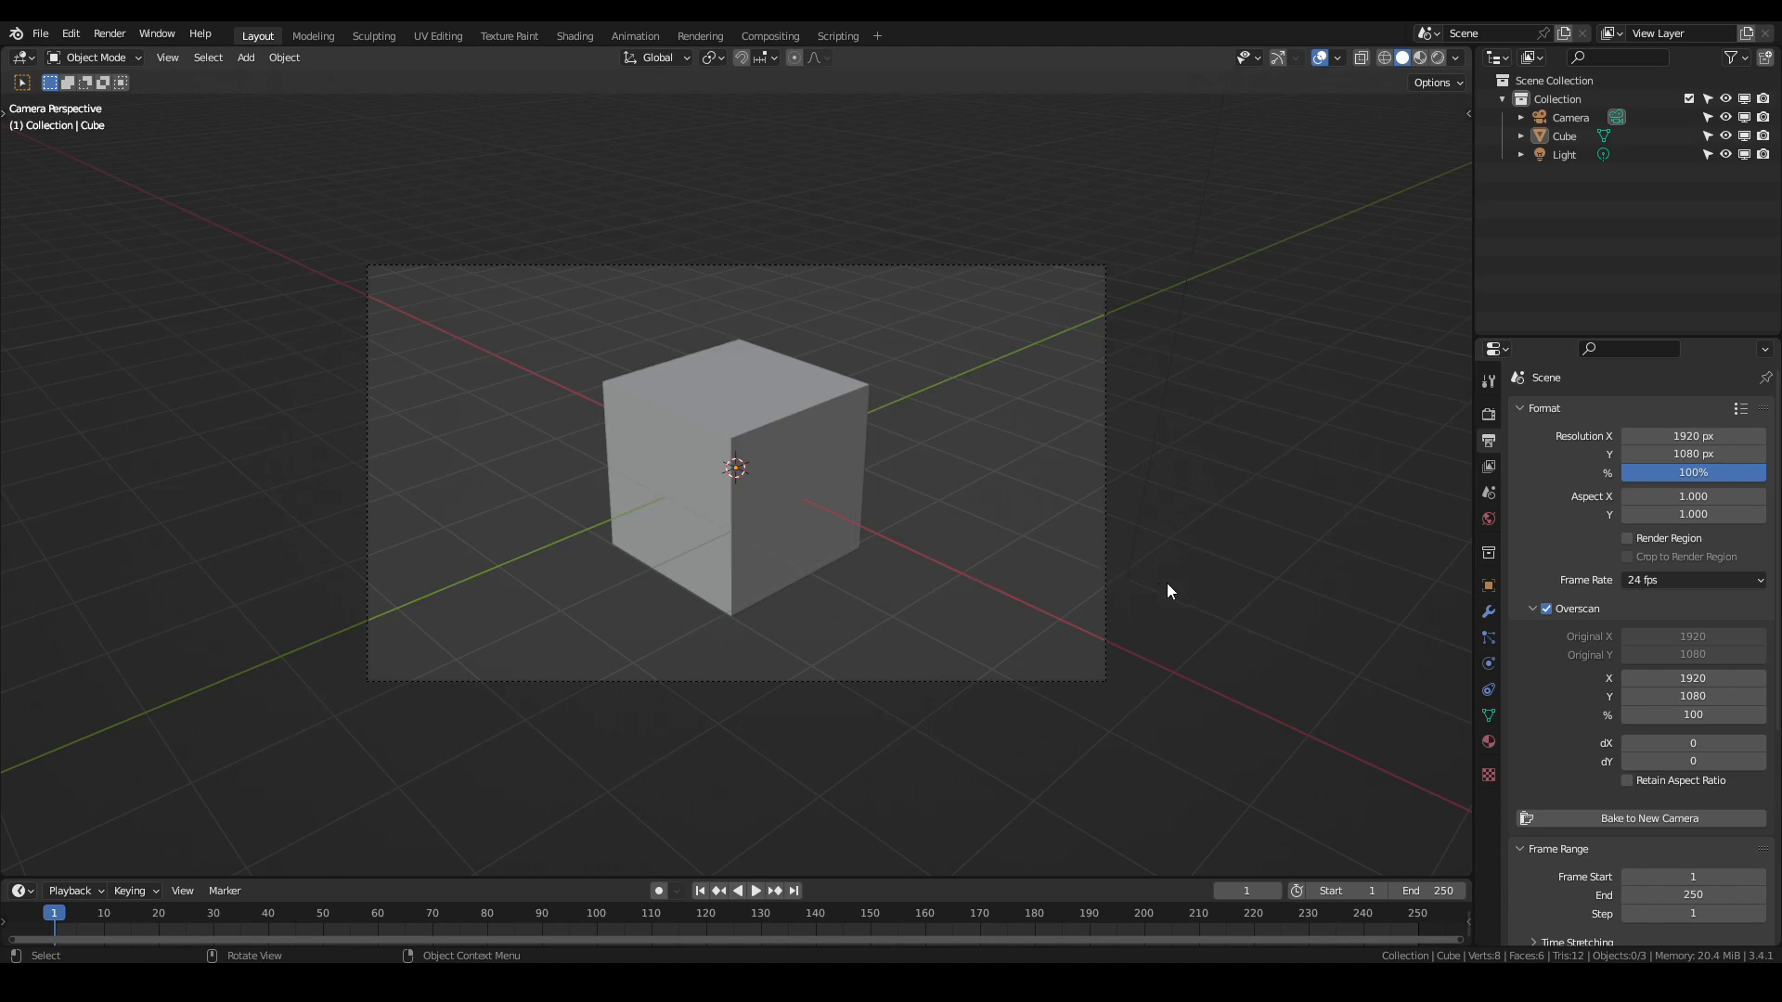
pyautogui.click(1547, 608)
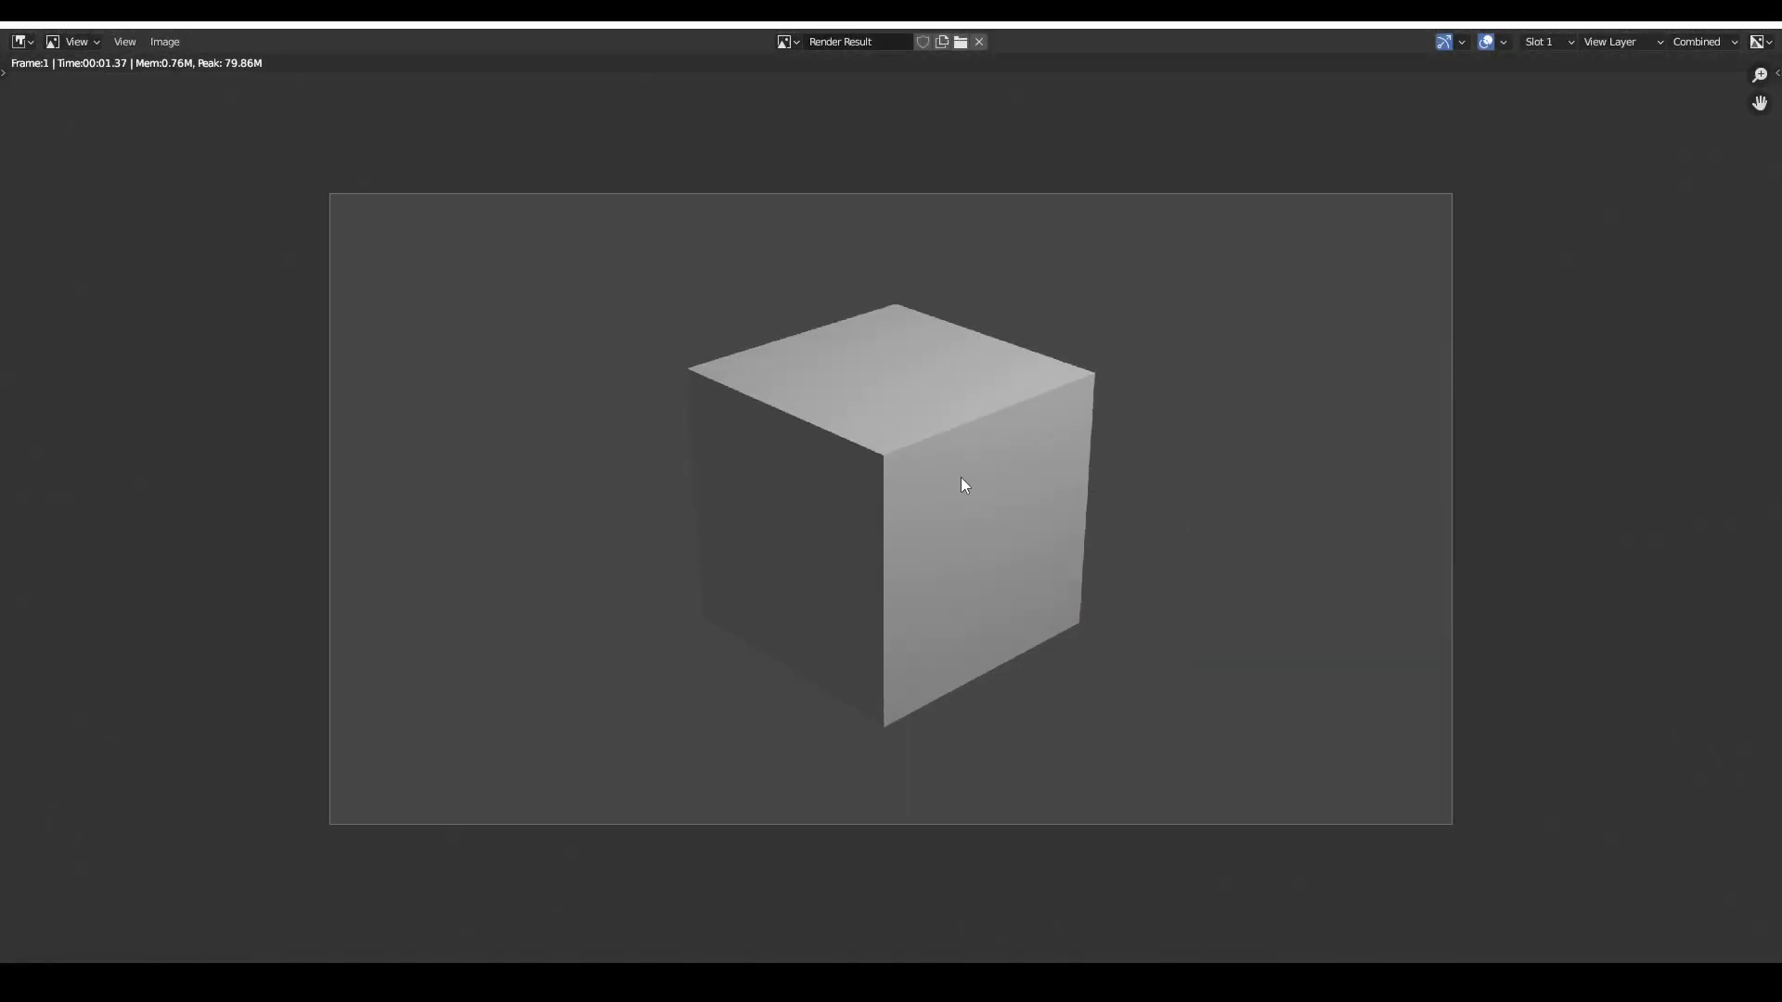
pyautogui.moveTo(1092, 505)
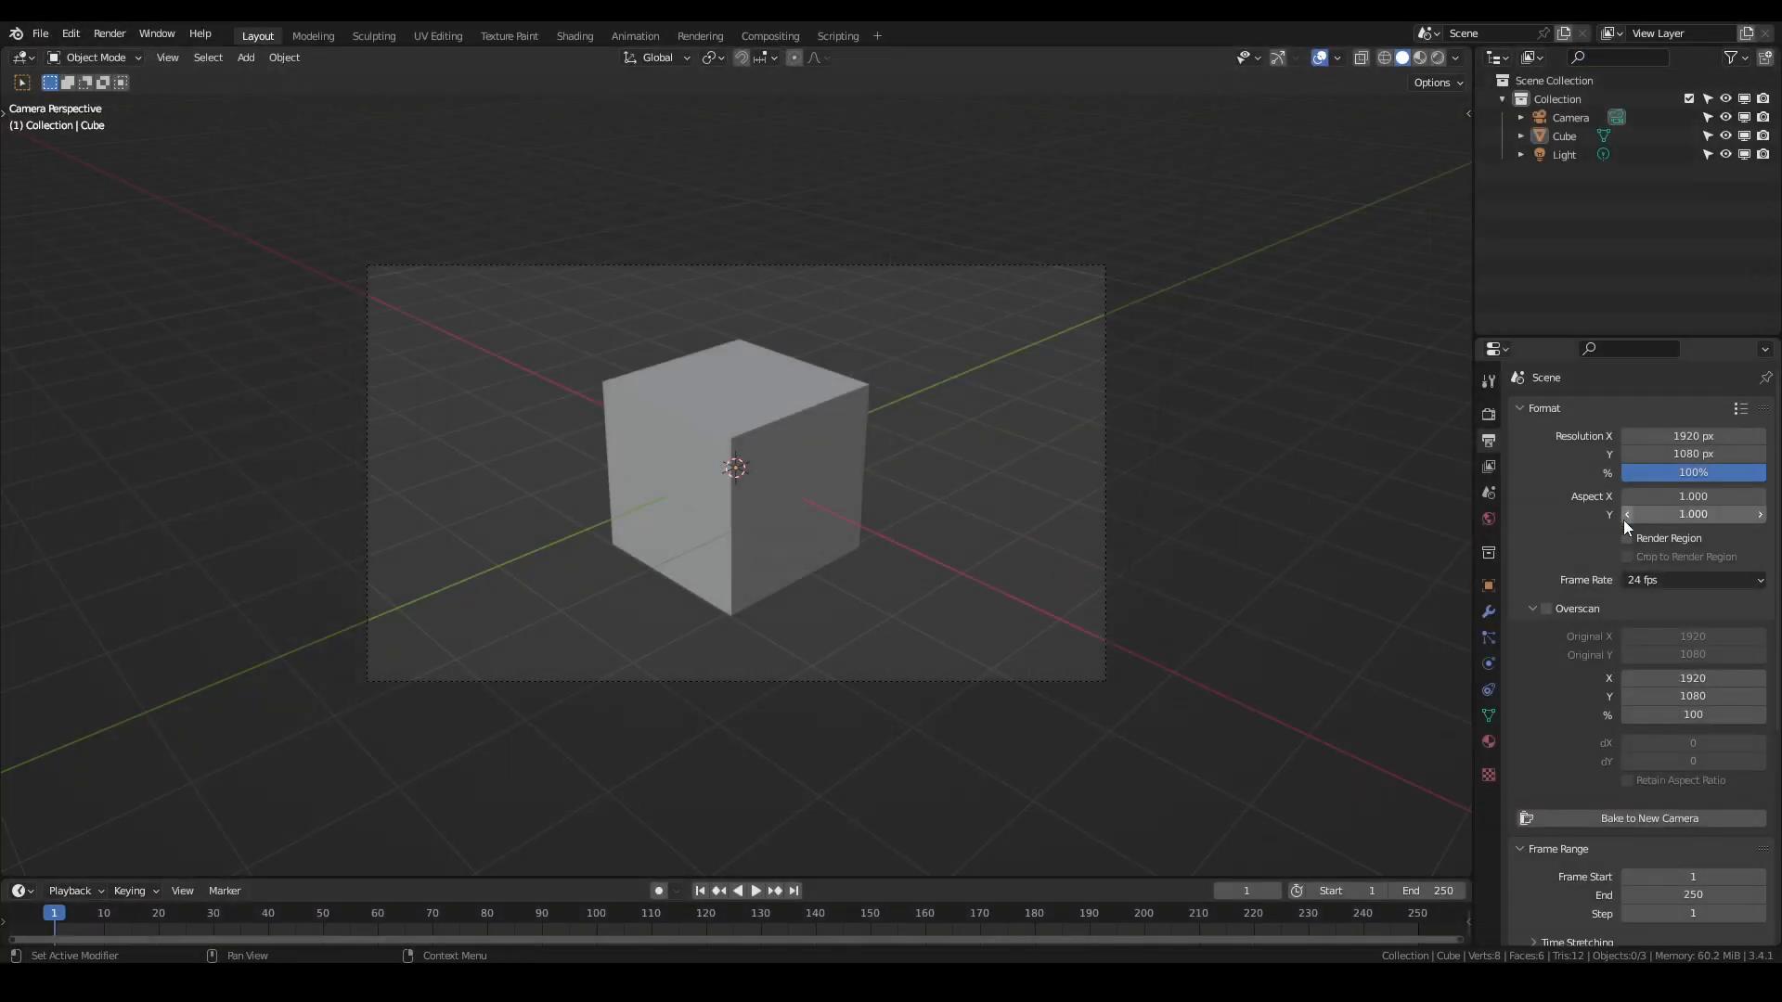
# Re-enable overscan at 110% (2112×1188 output) and render the cube with F12
pyautogui.click(1546, 609)
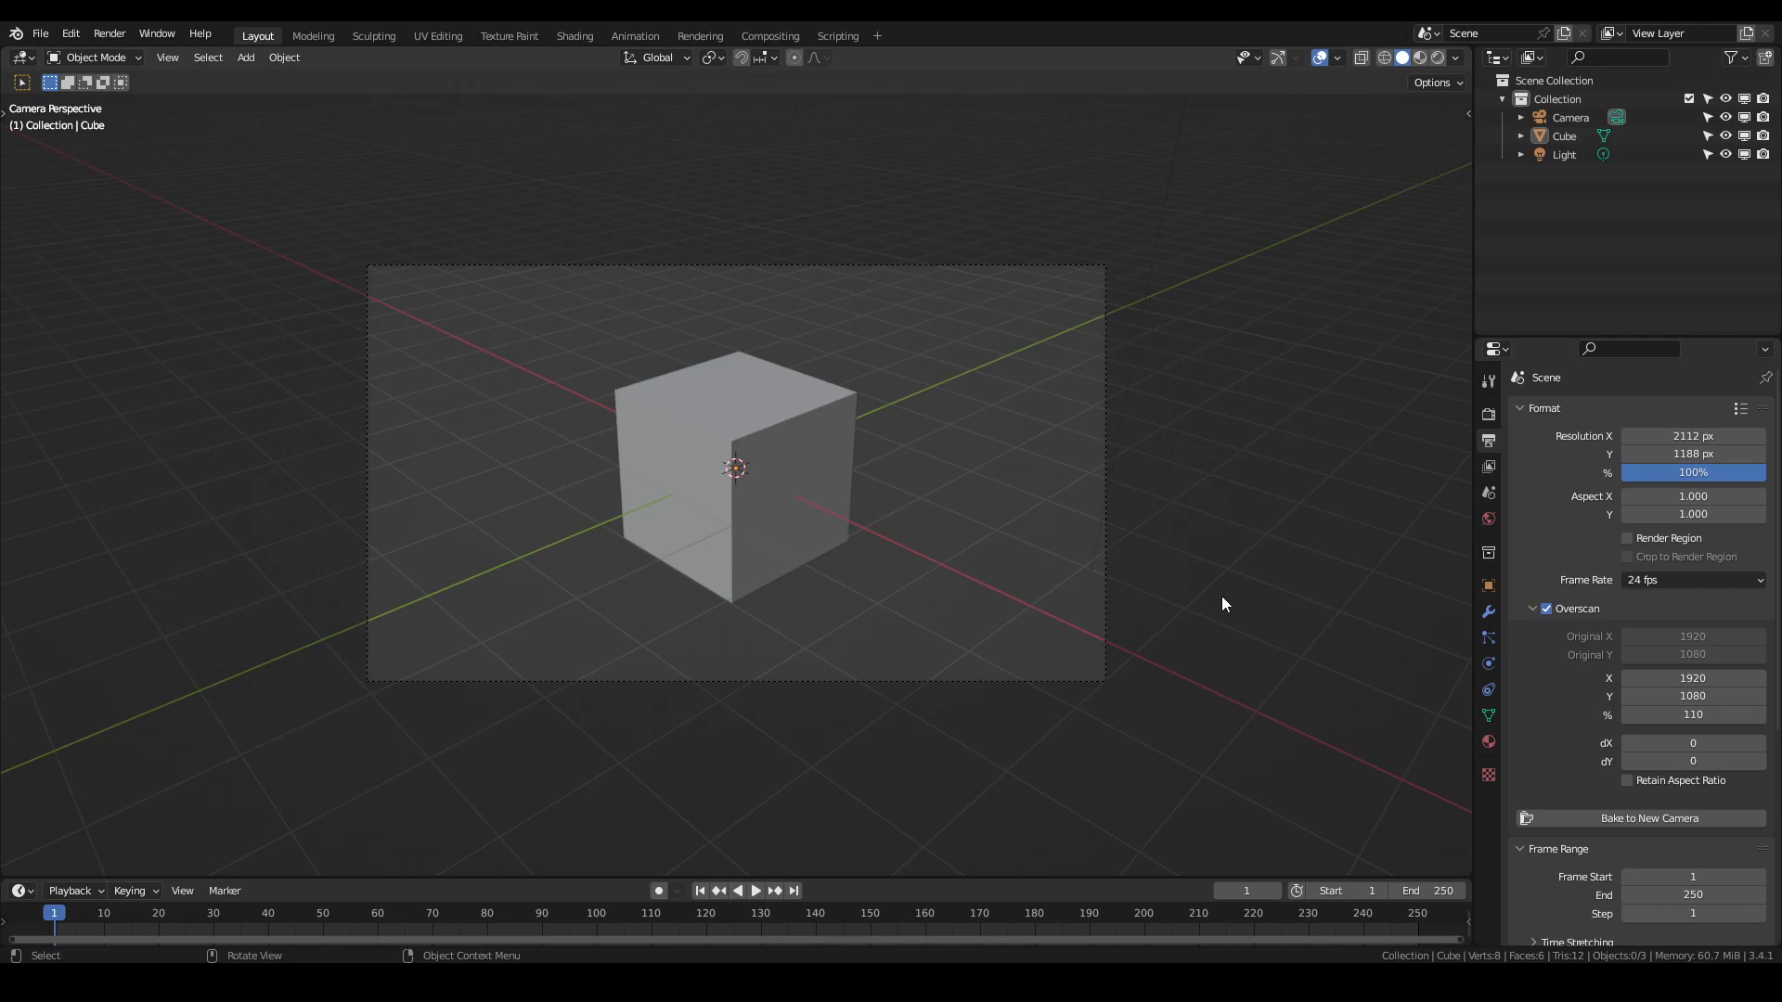
pyautogui.press('F12')
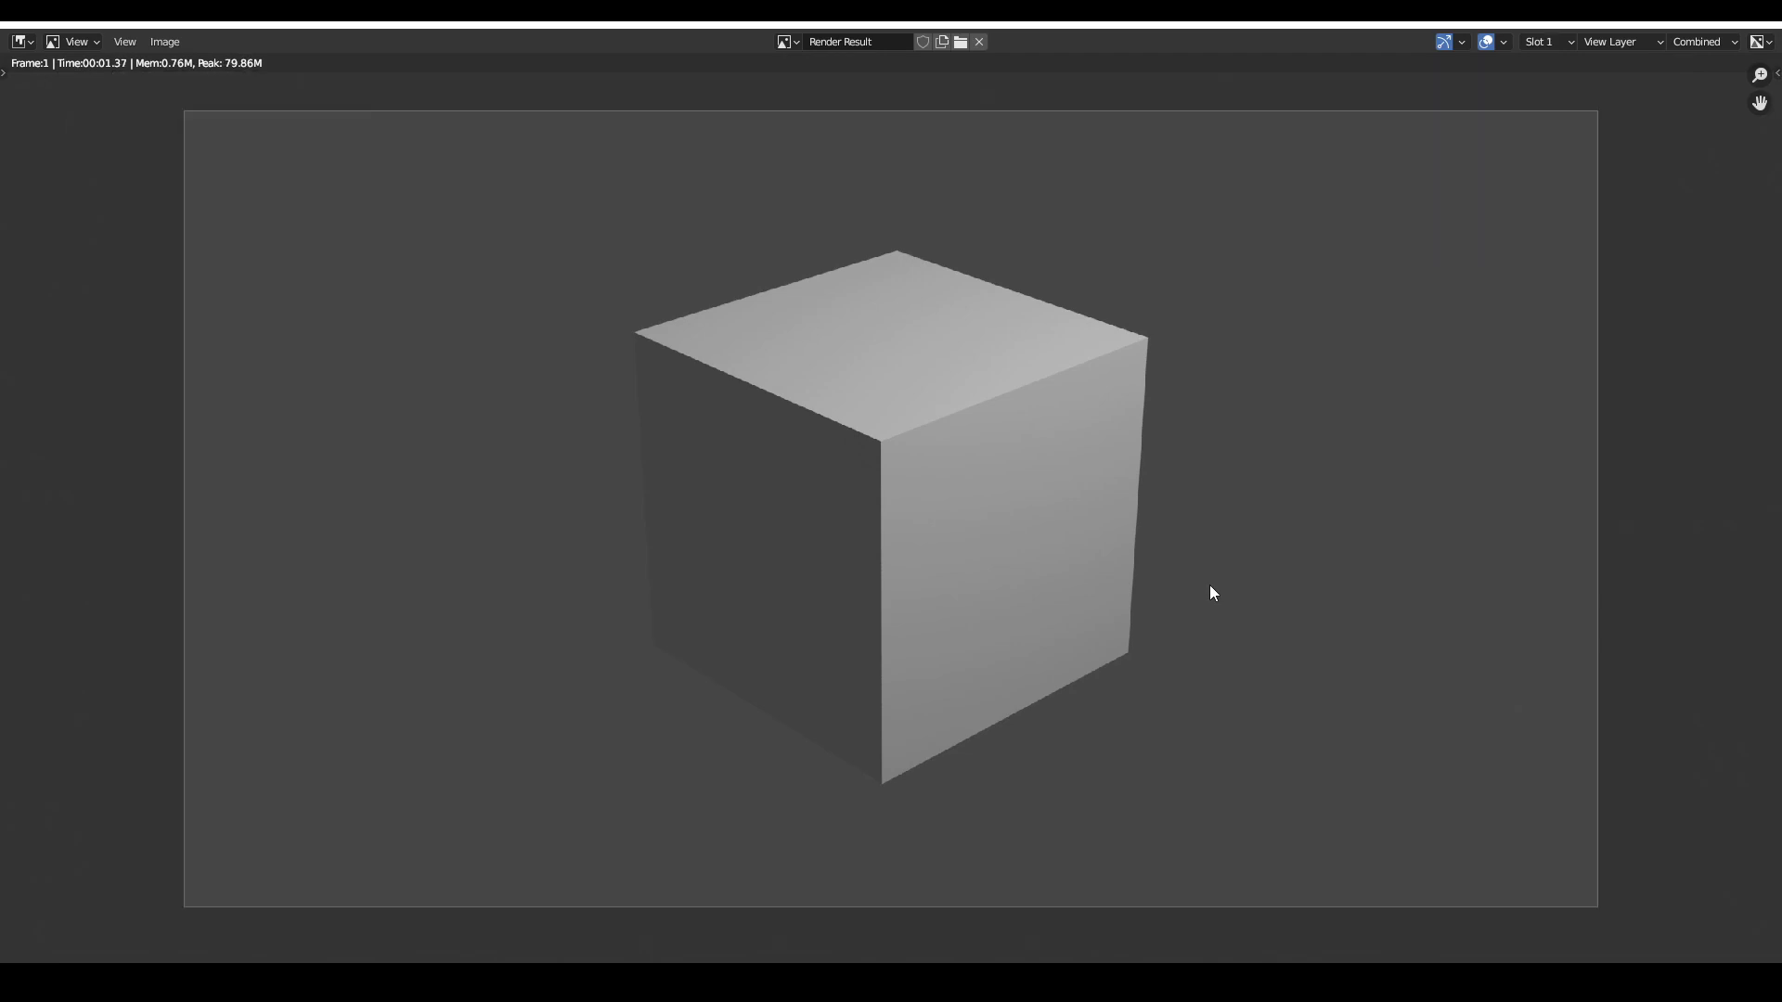
pyautogui.moveTo(1203, 590)
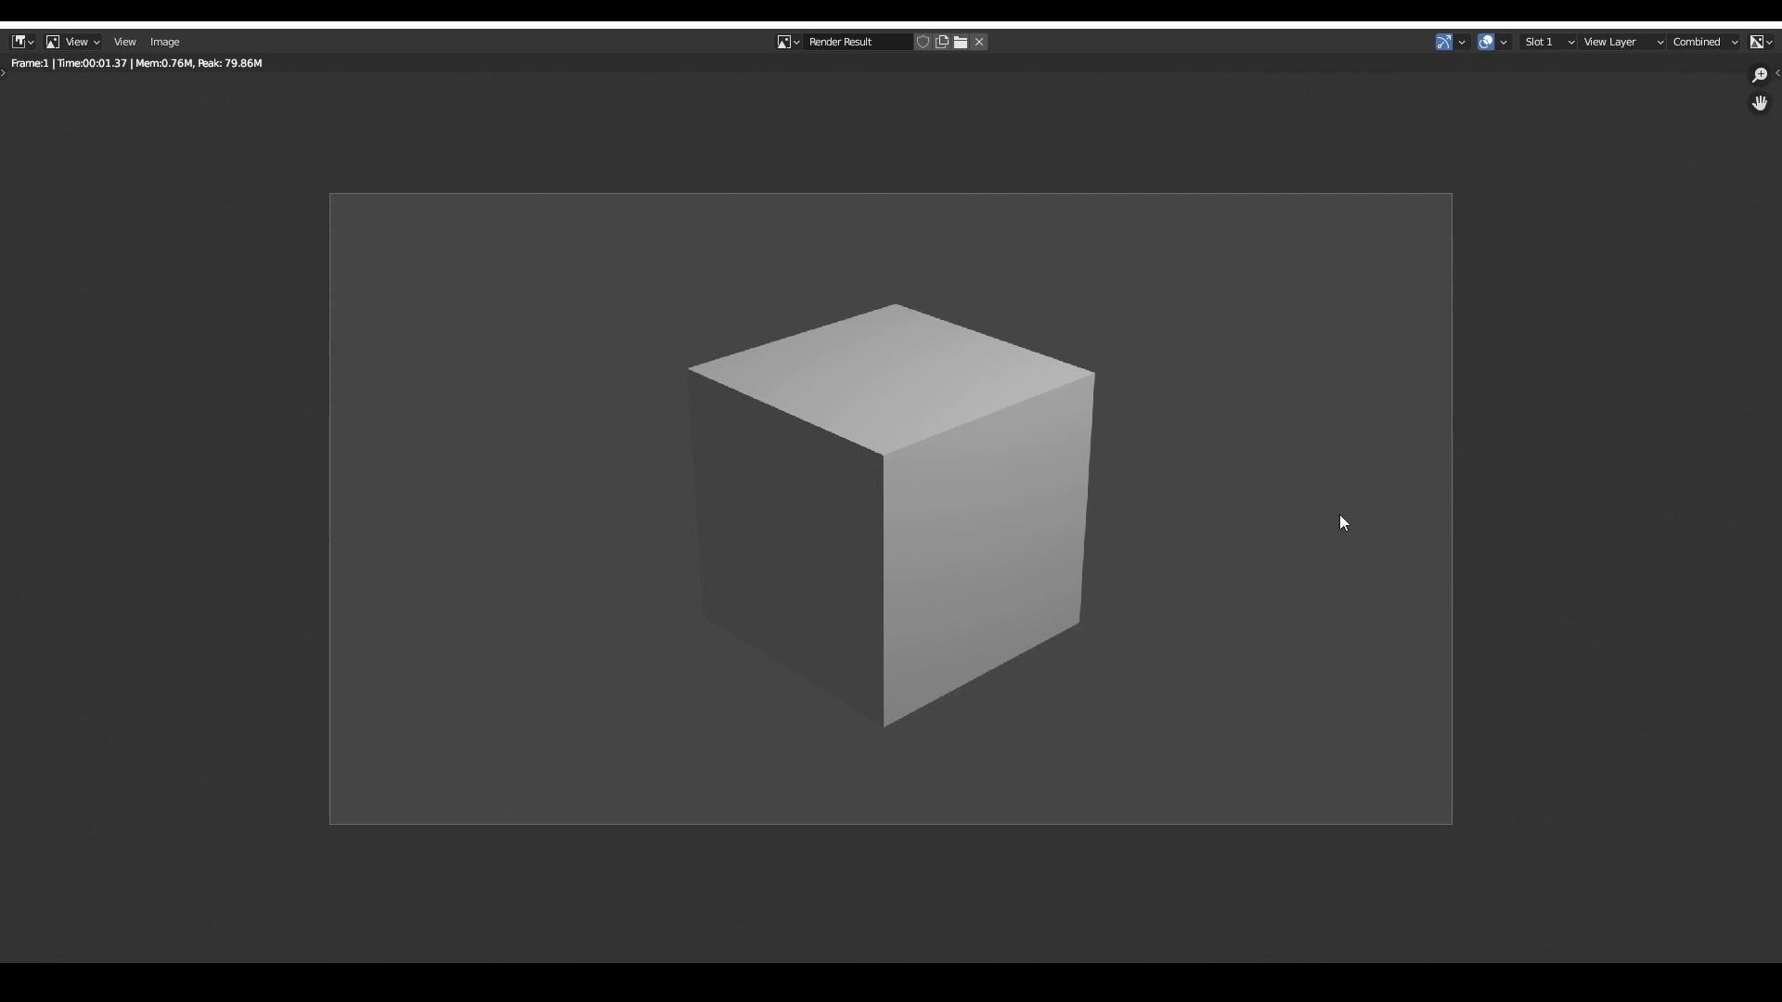
pyautogui.moveTo(980, 564)
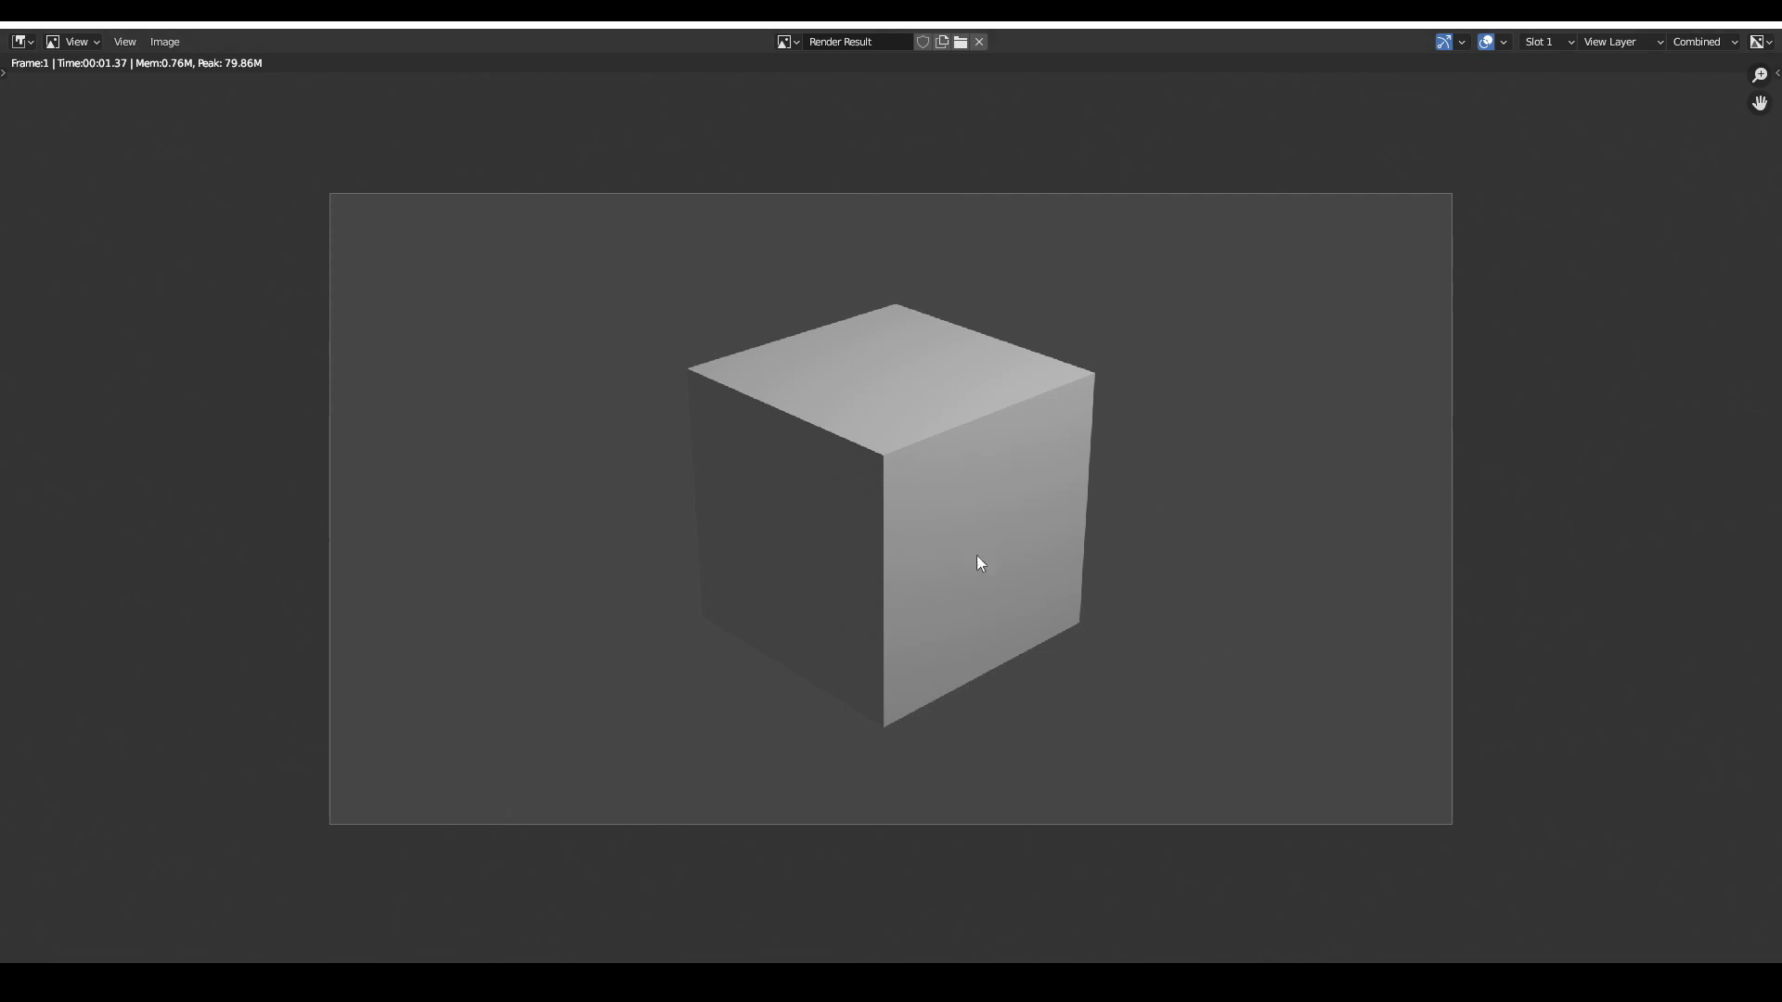
pyautogui.moveTo(429, 940)
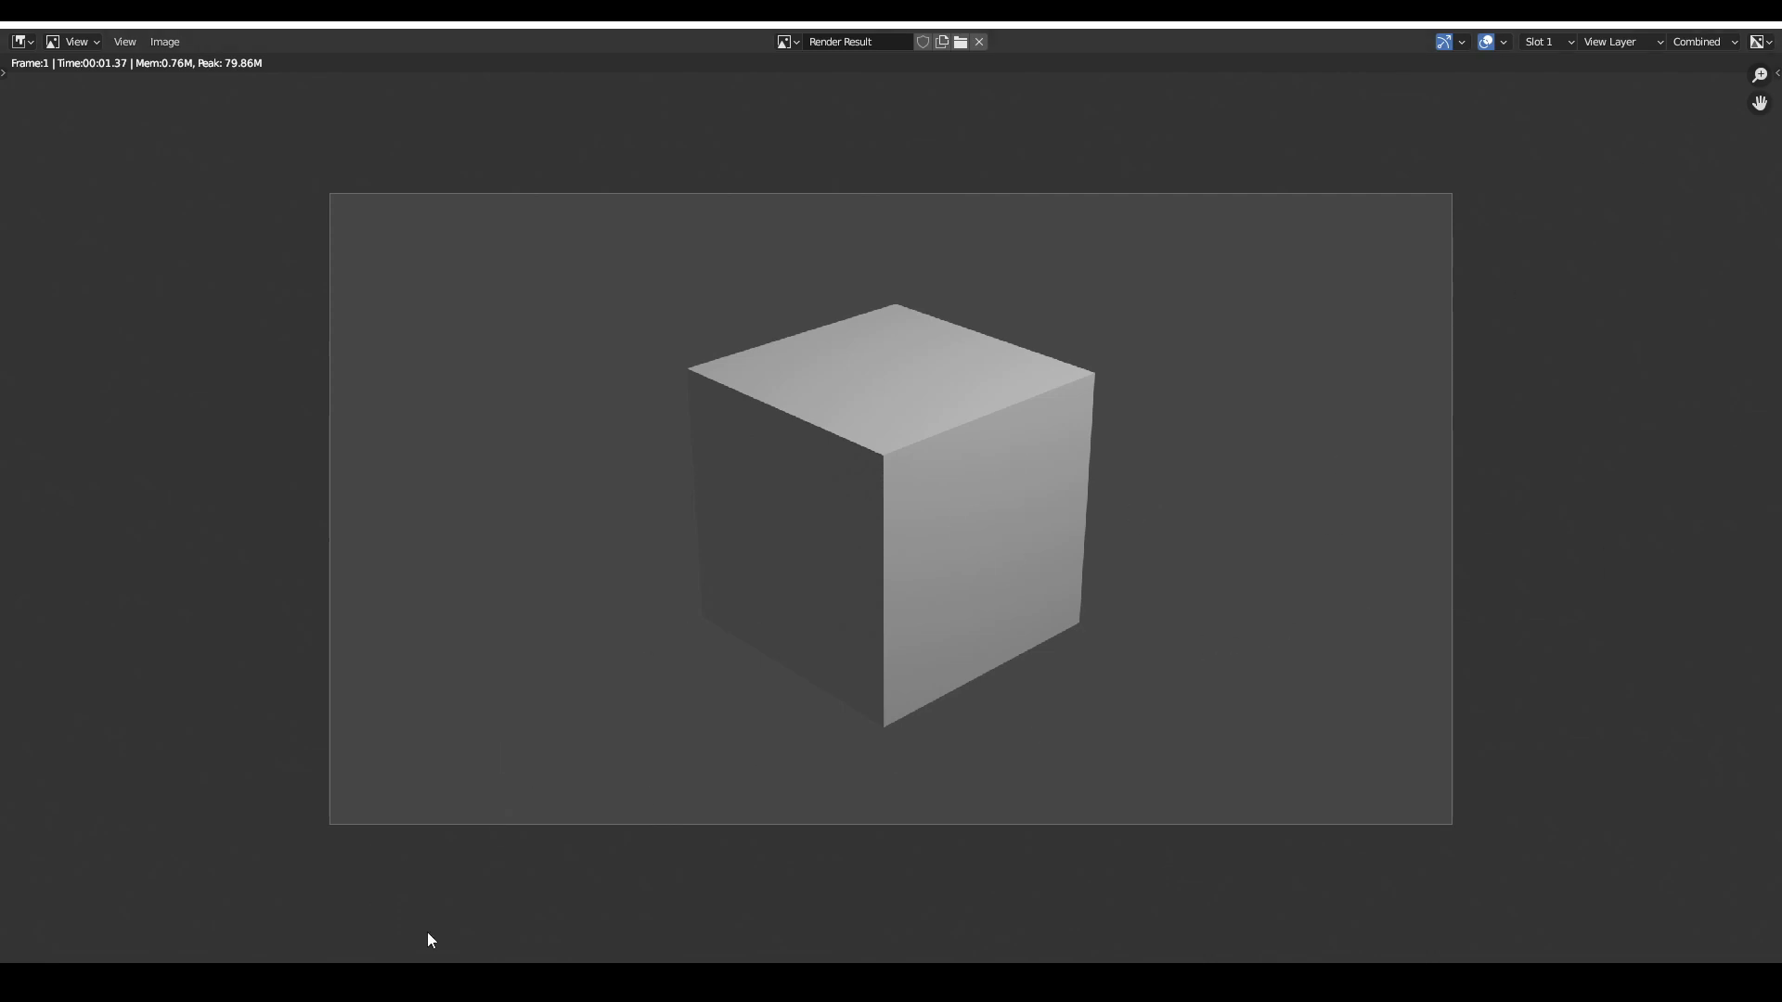
pyautogui.moveTo(559, 886)
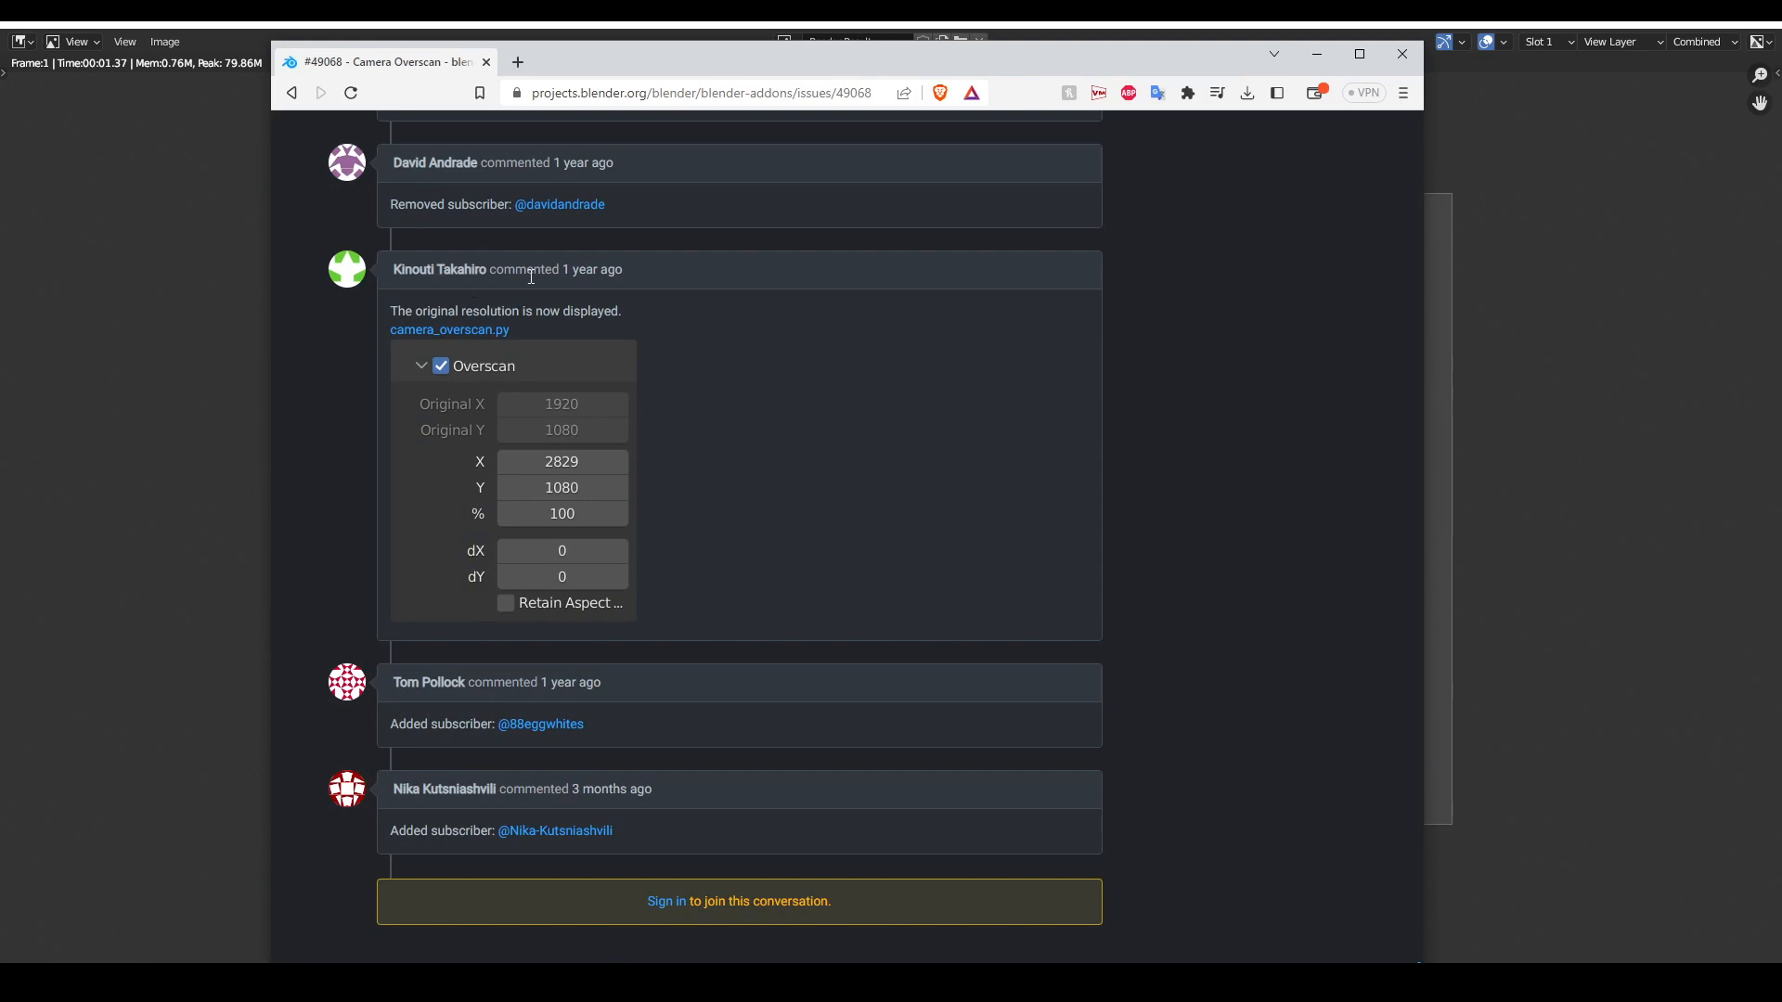
pyautogui.moveTo(859, 390)
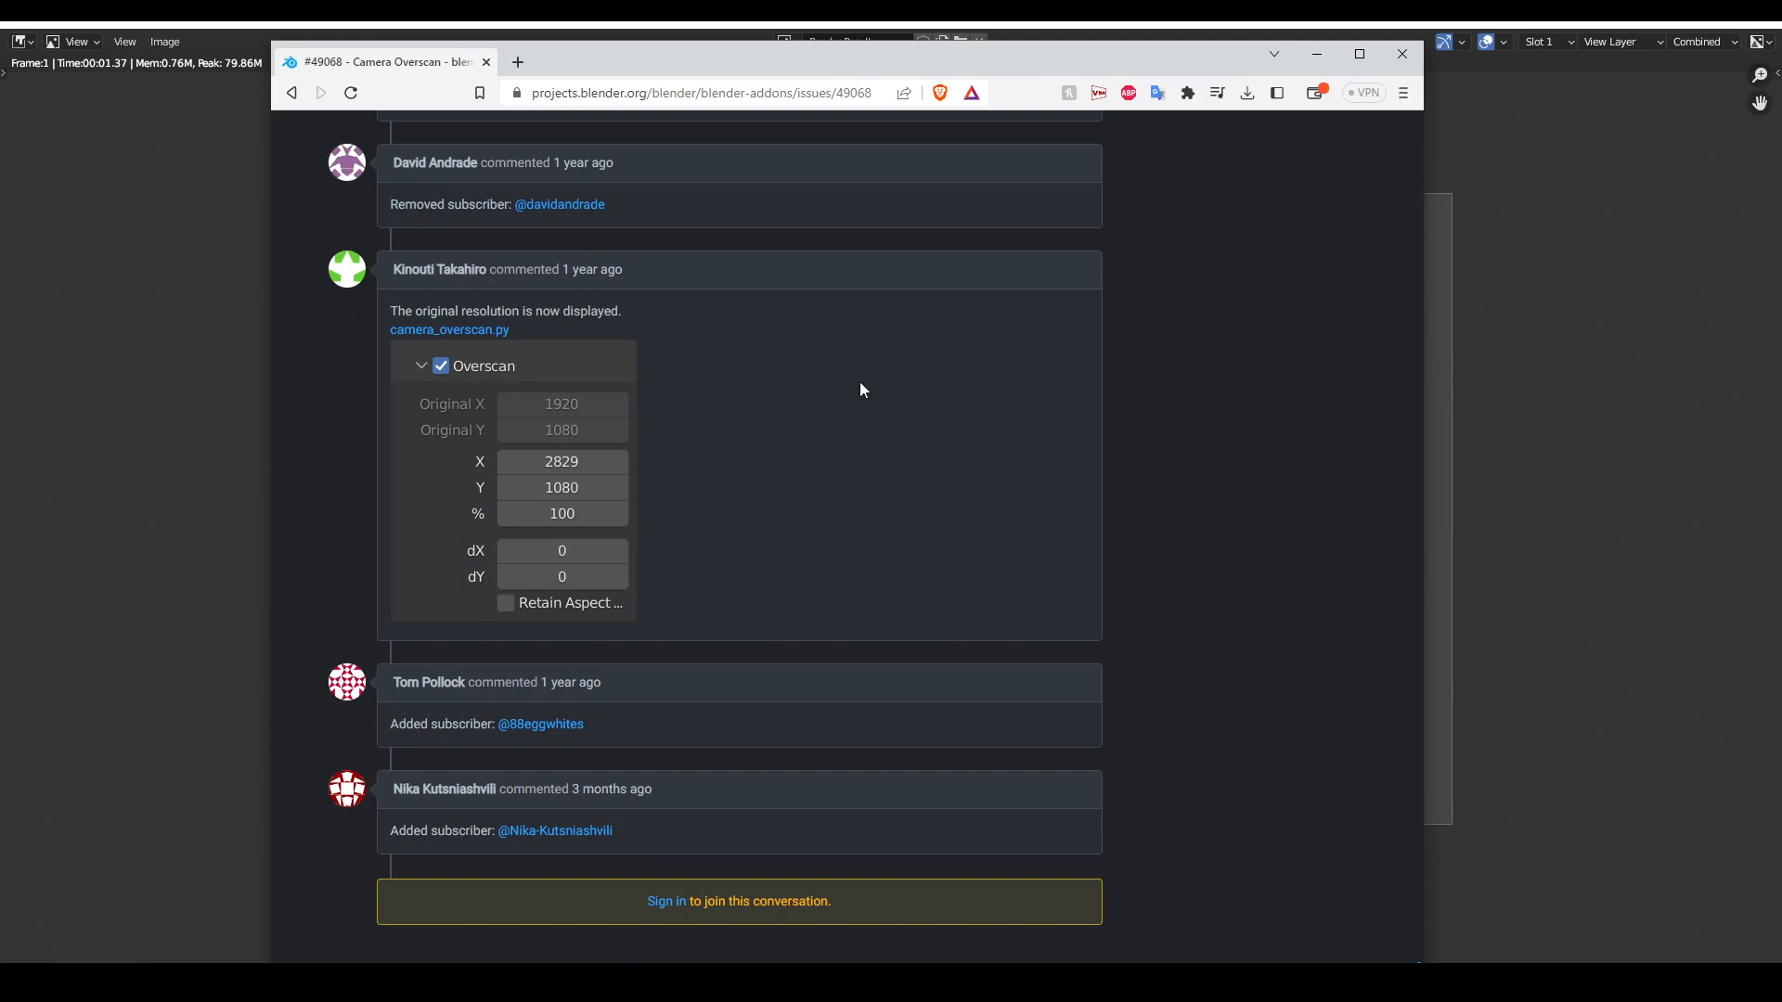
pyautogui.moveTo(498, 291)
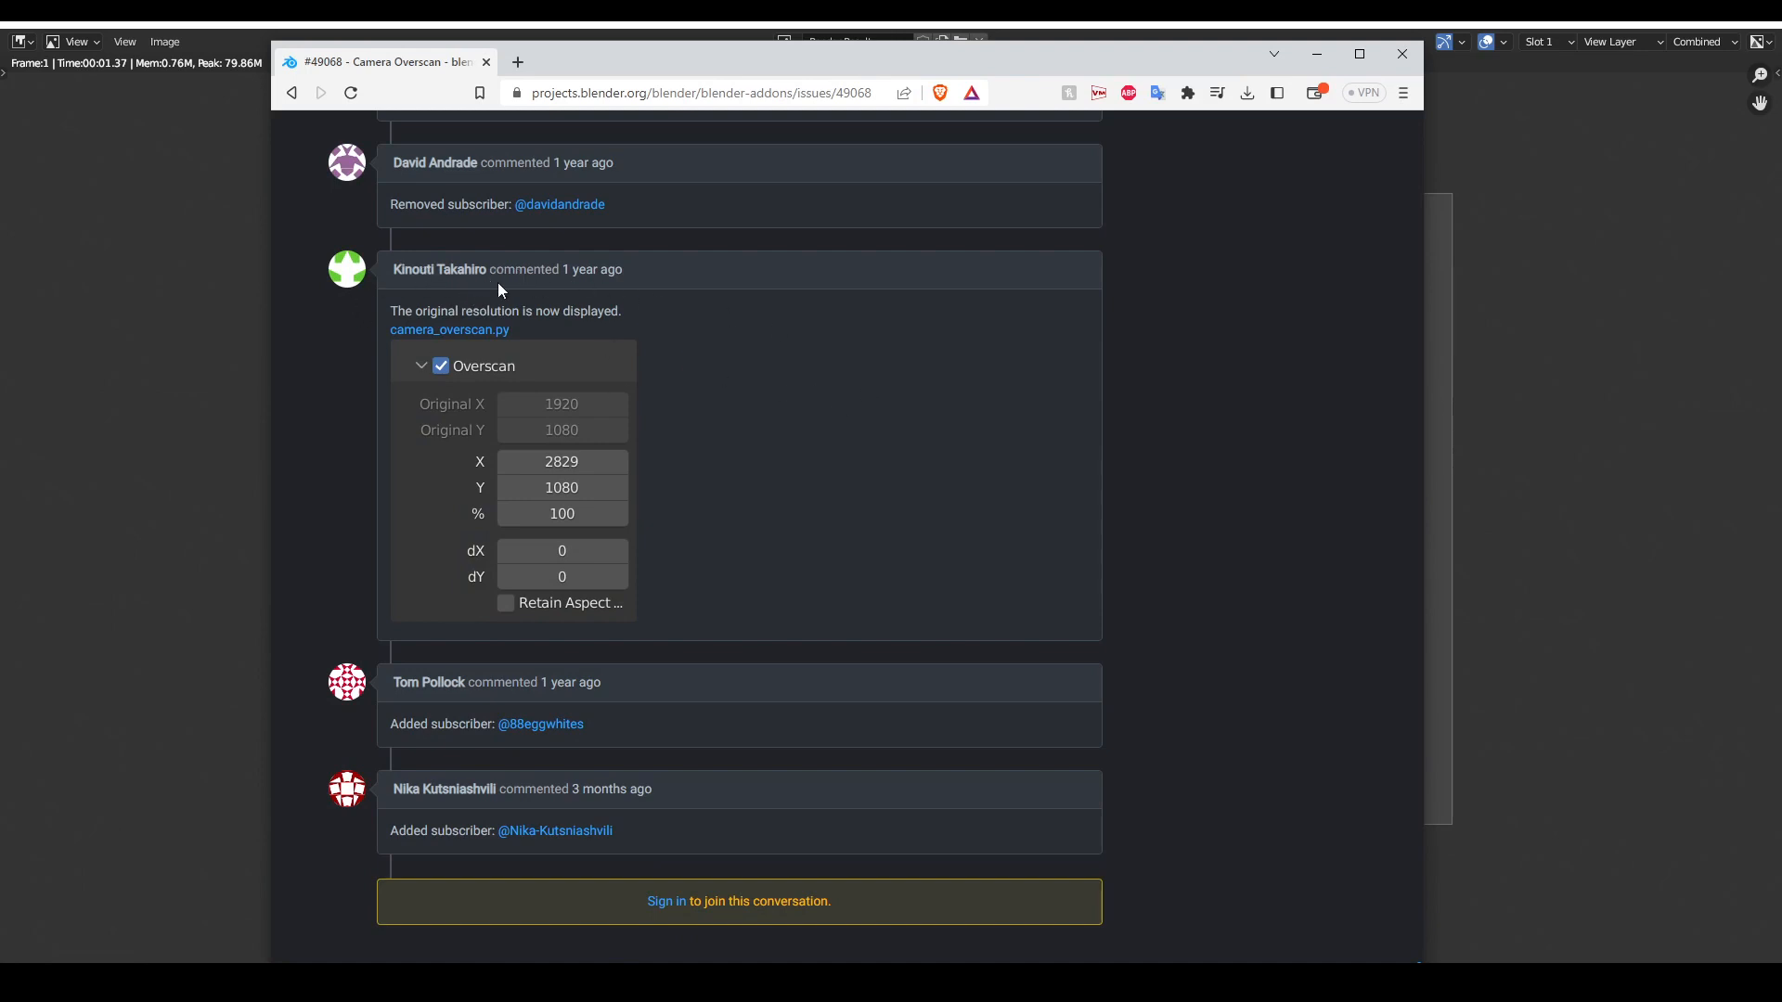
pyautogui.moveTo(631, 403)
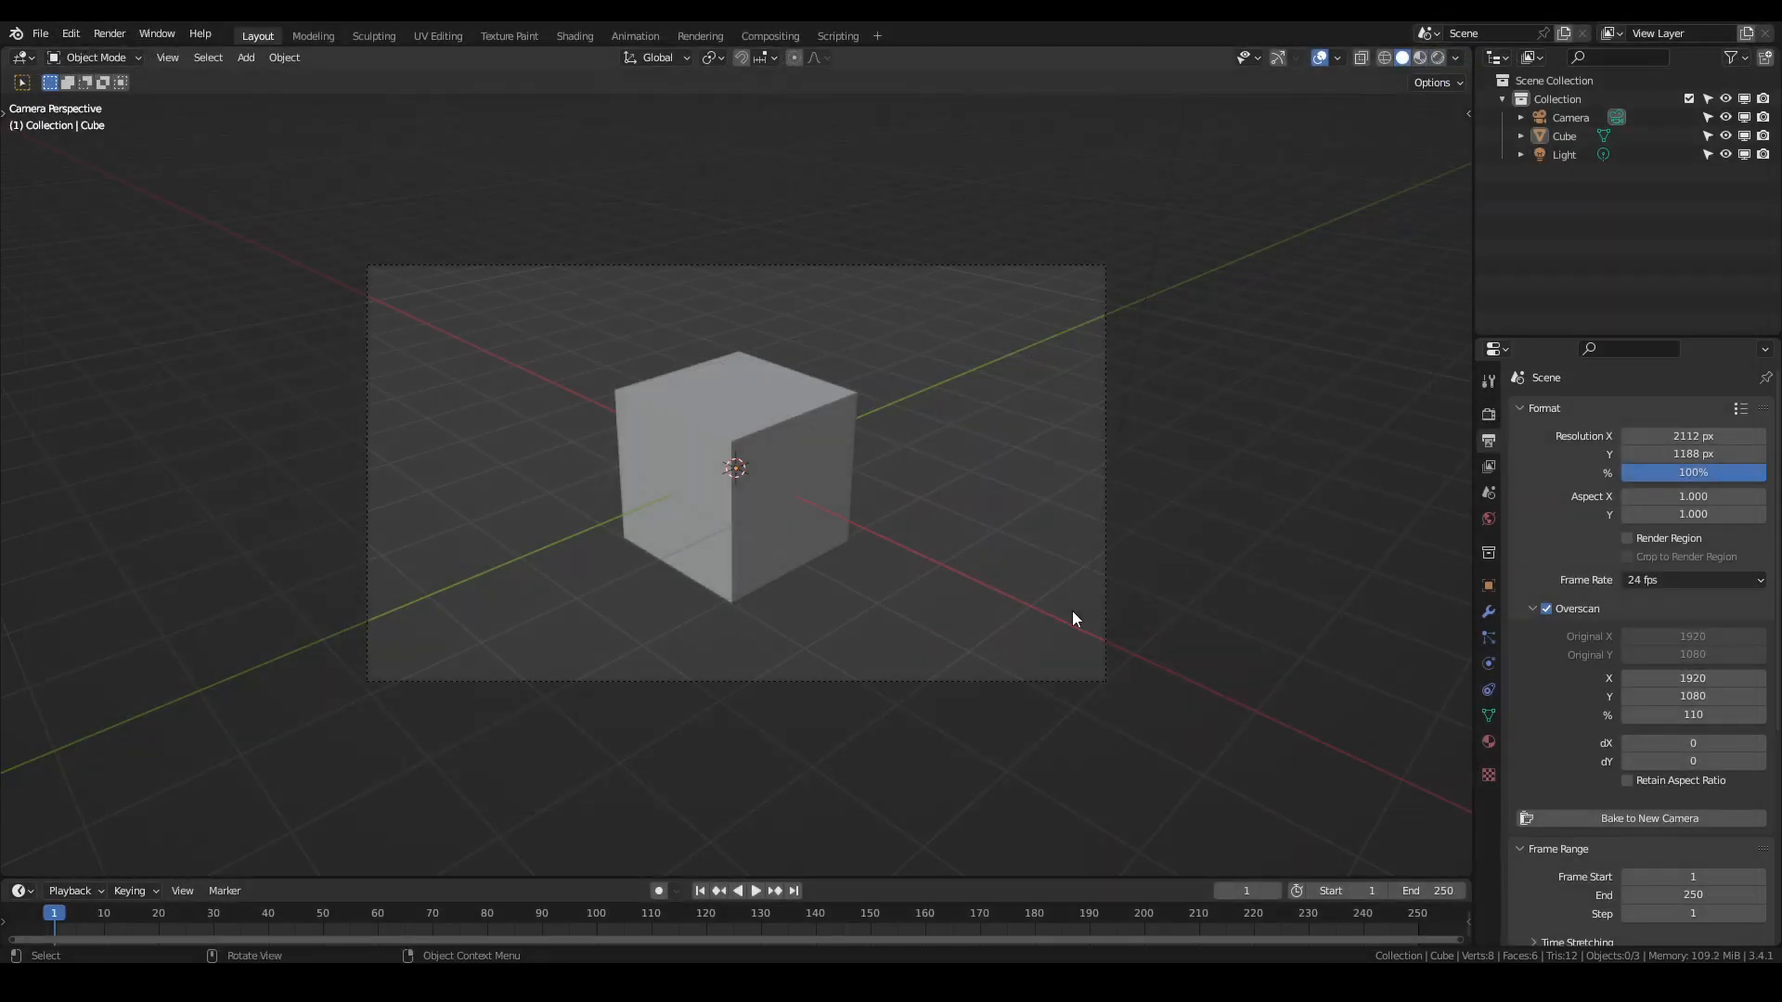
pyautogui.moveTo(1324, 681)
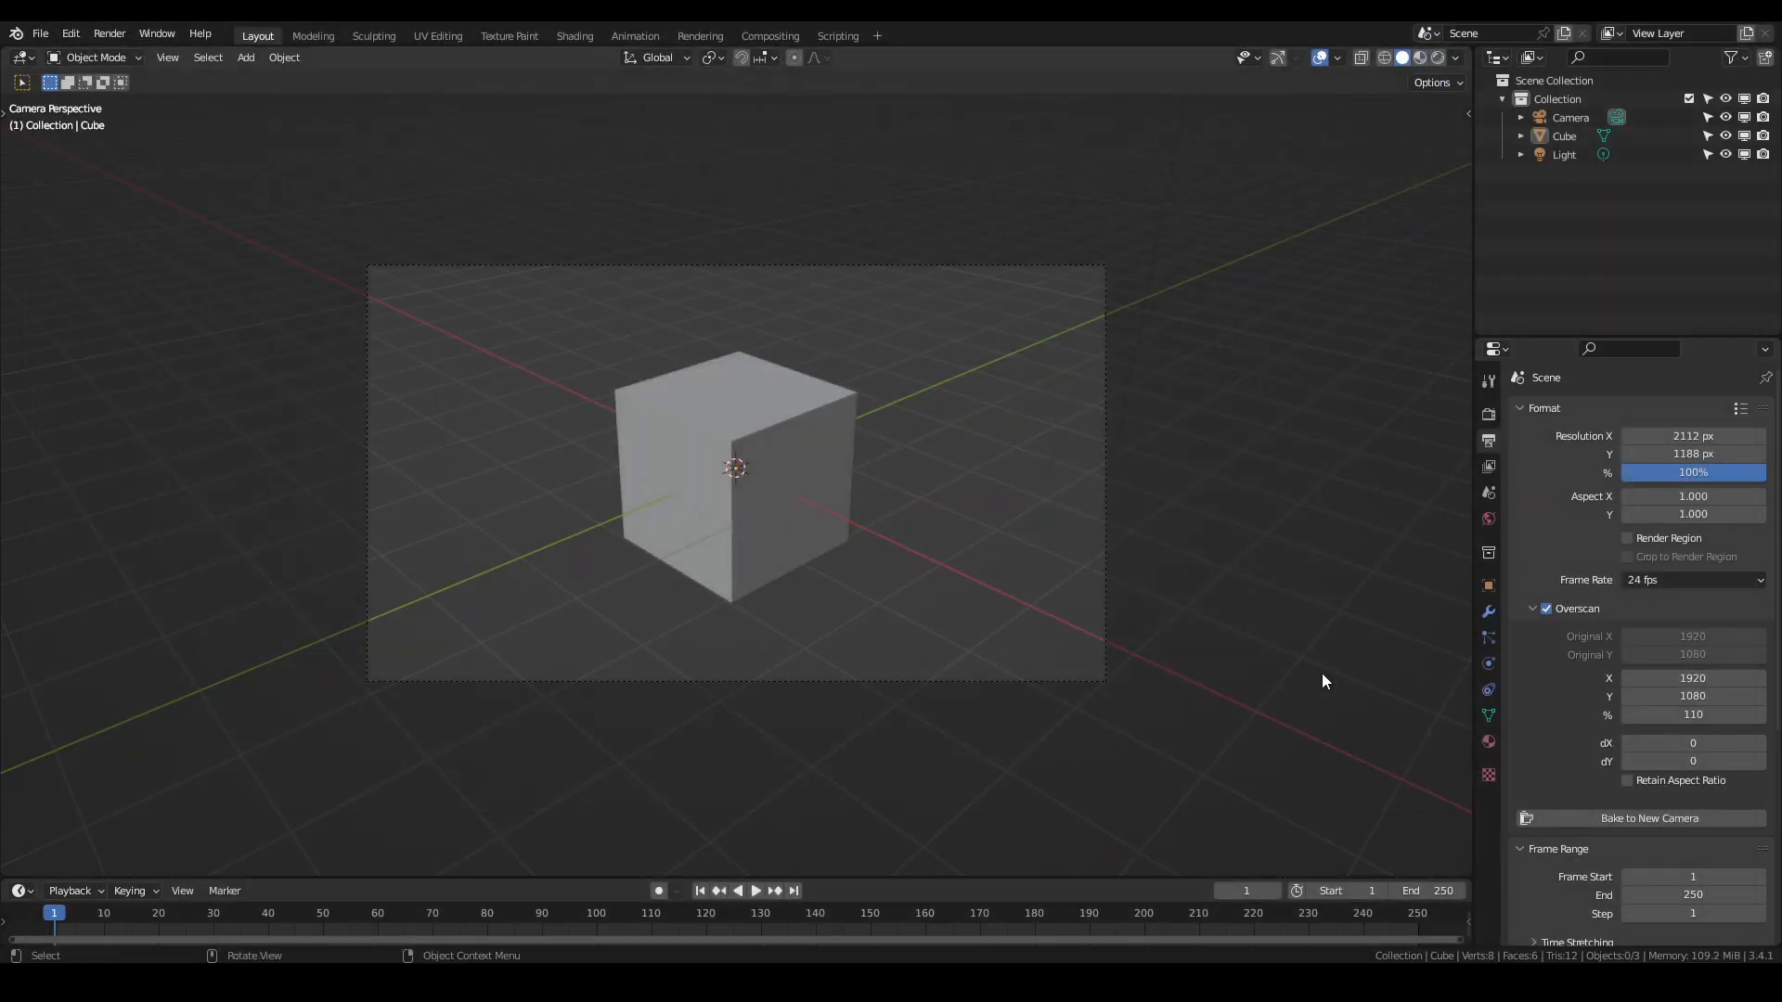